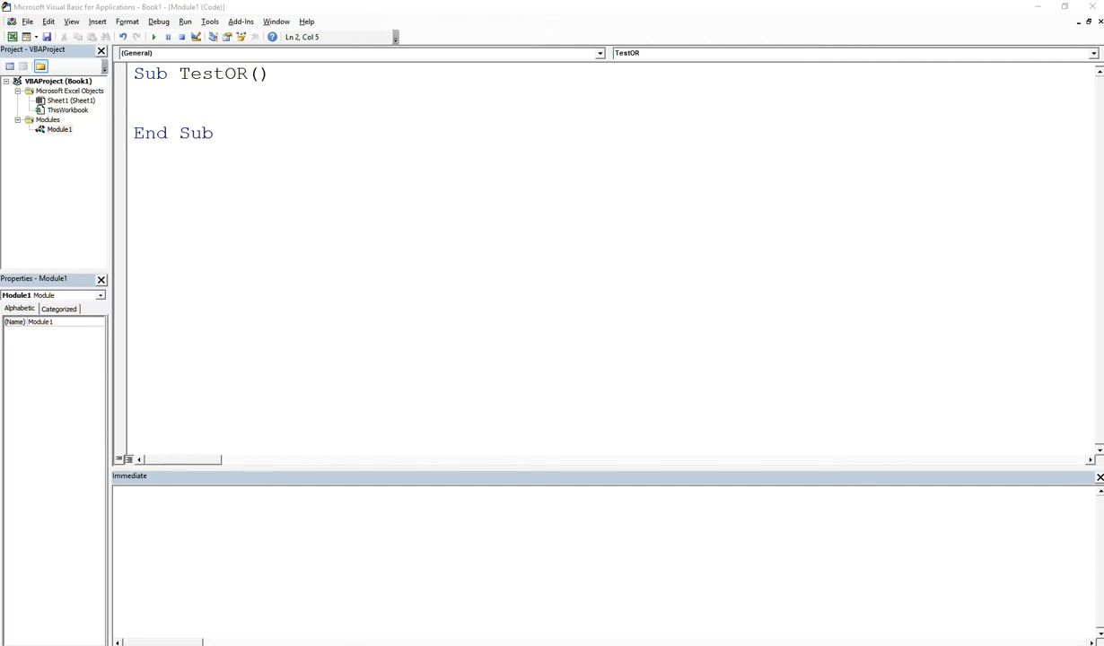
pyautogui.moveTo(1046, 399)
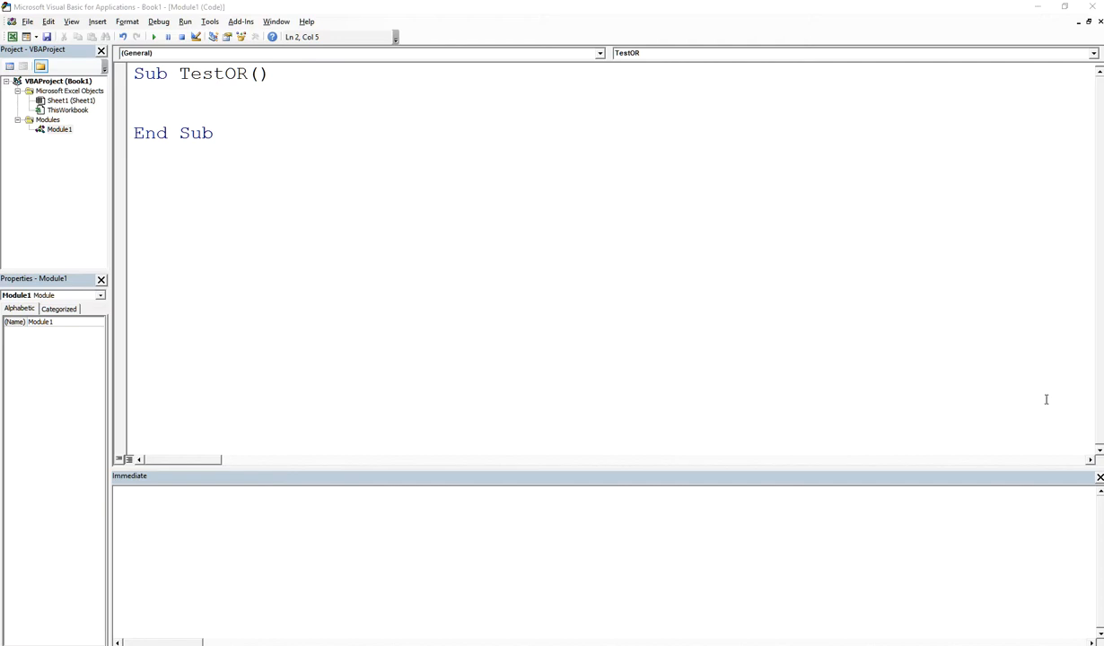
pyautogui.moveTo(470, 152)
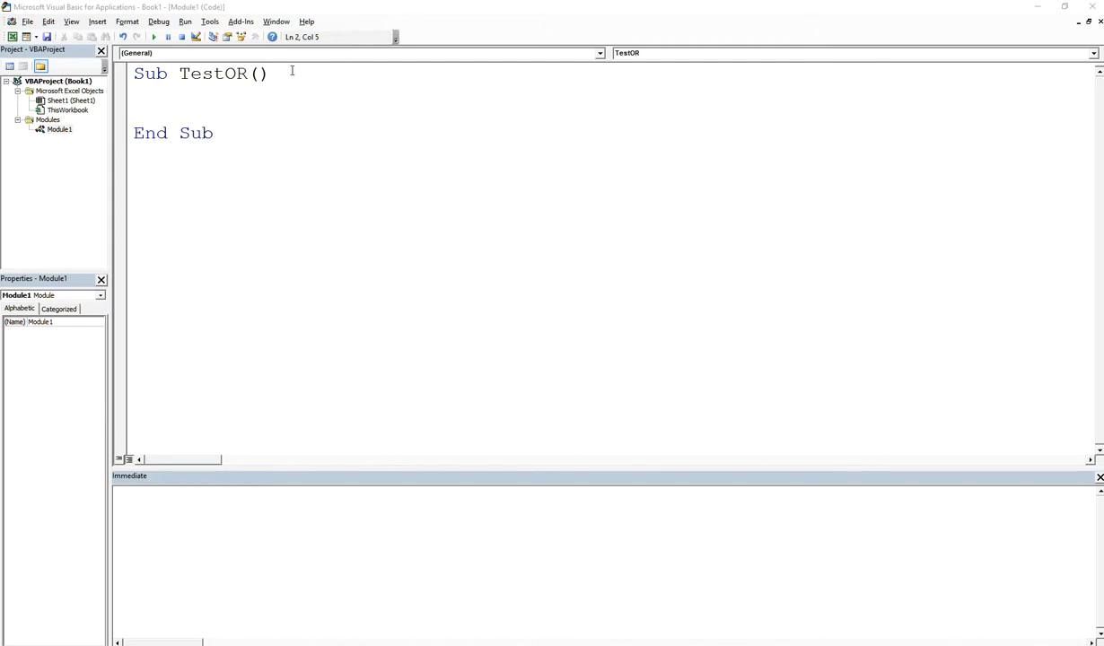
# Step: Declare blnOp1, blnOp2 and result As Boolean with three Dim statements
pyautogui.write('D')
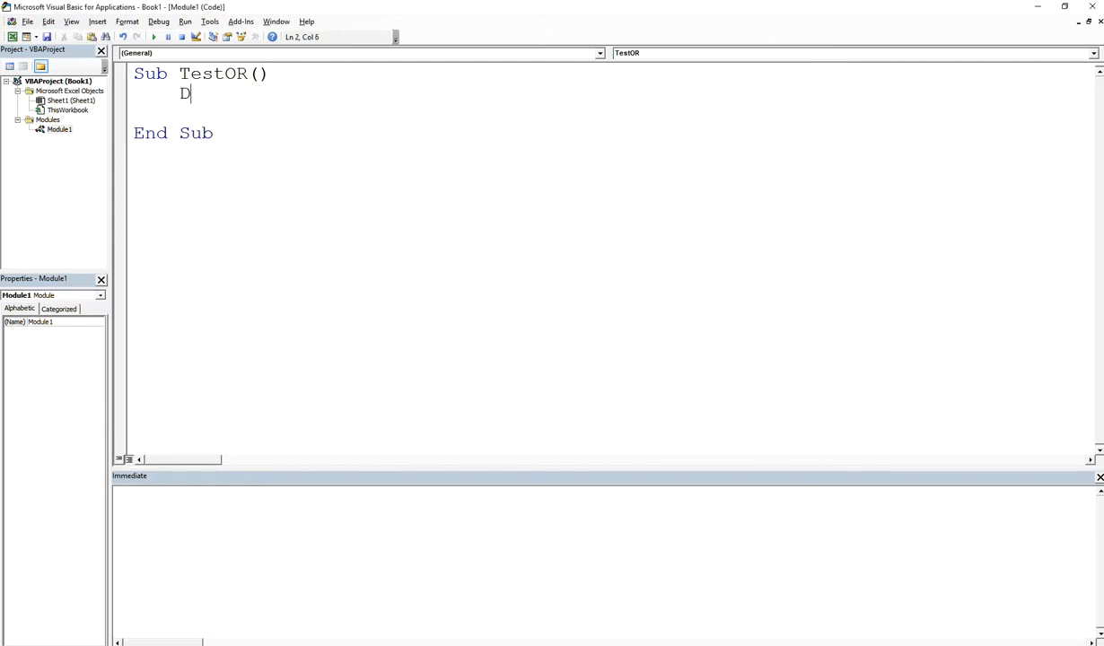
pyautogui.write('im blnOp')
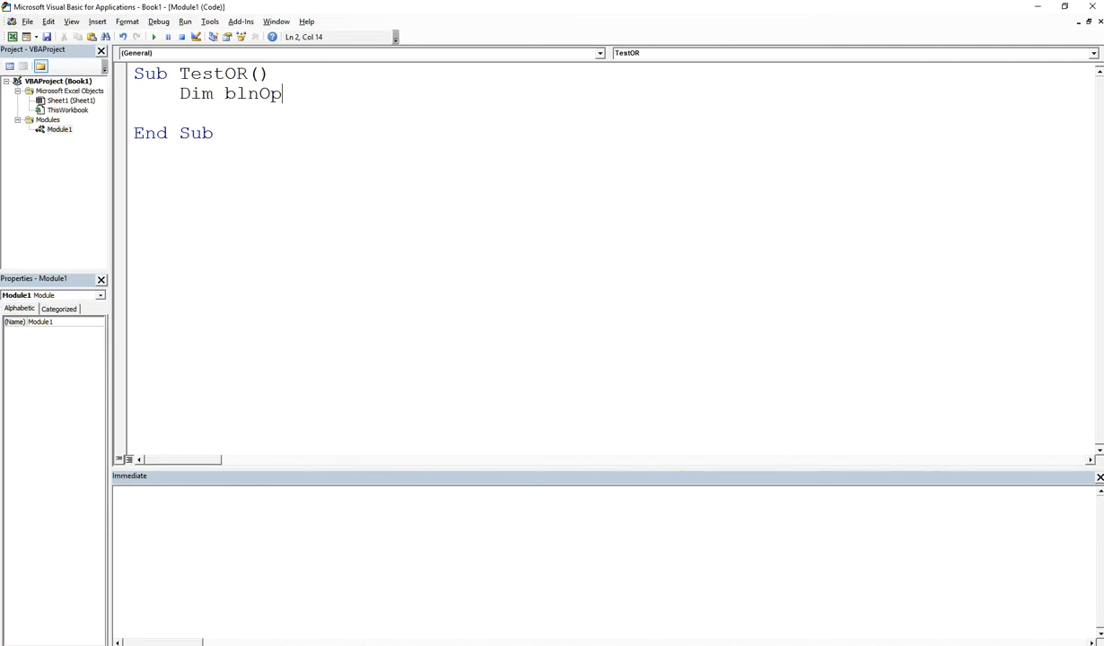
pyautogui.write('1 as Boolean')
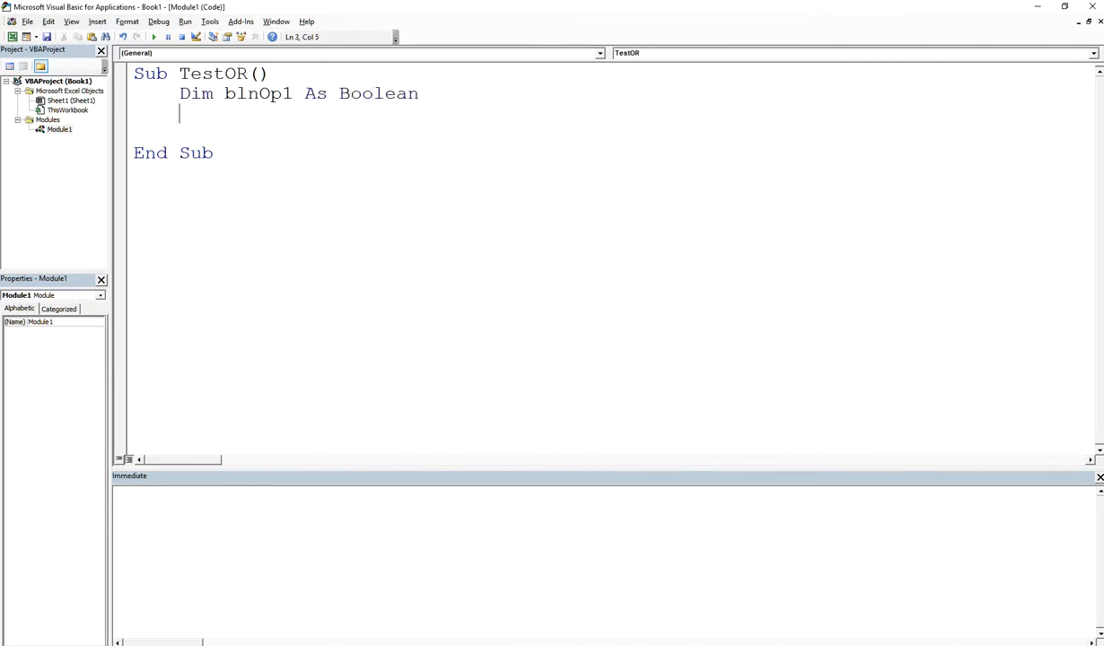
pyautogui.write('Dim blnOp2 As Boolean')
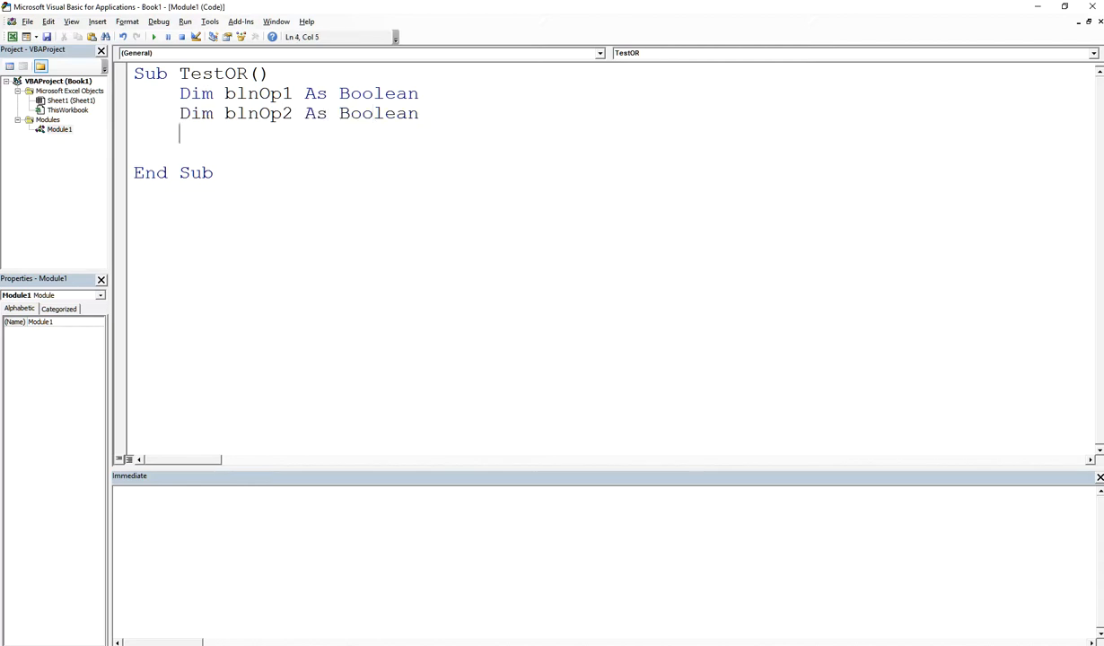
pyautogui.write('Dim result as')
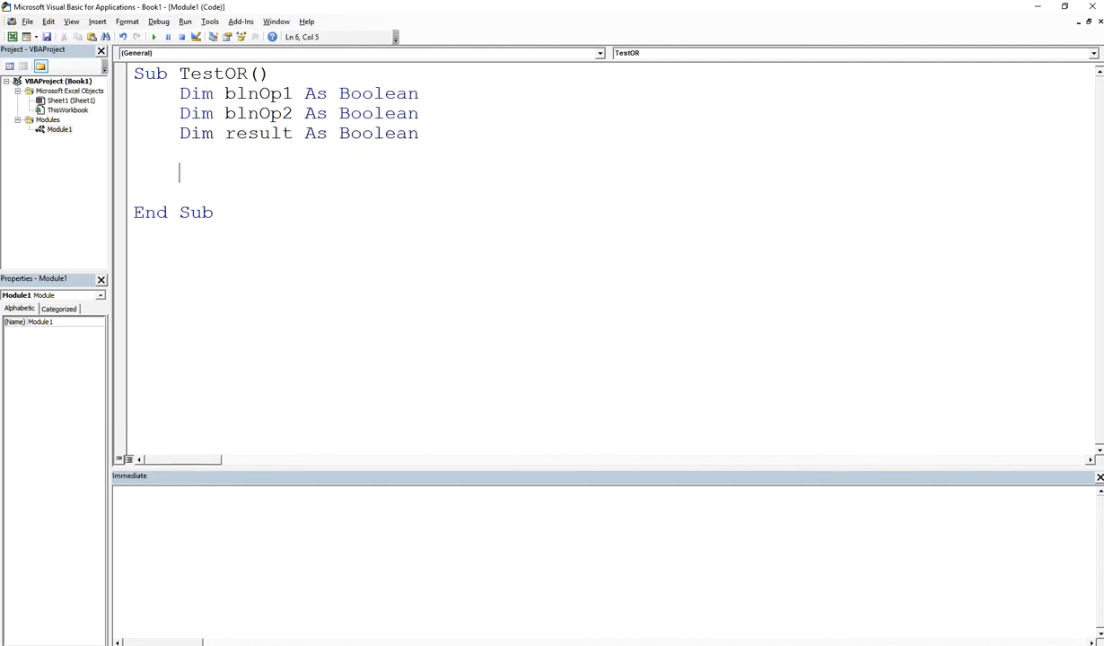
# Step: Assign result = blnOp1 Or blnOp2
pyautogui.write('result =')
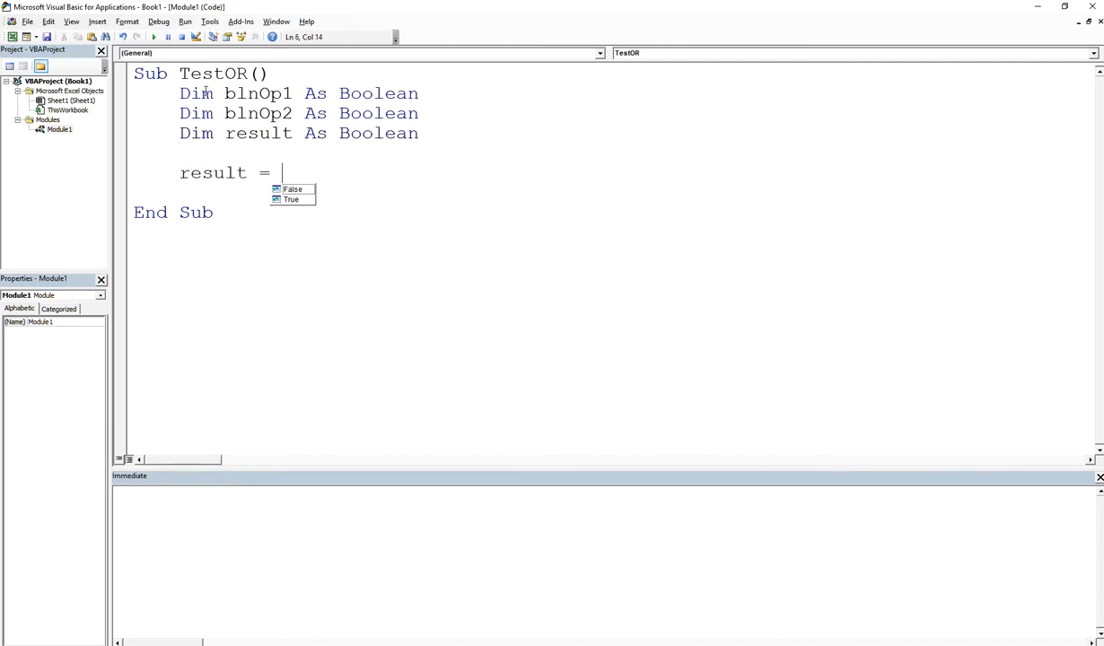
pyautogui.write('bln')
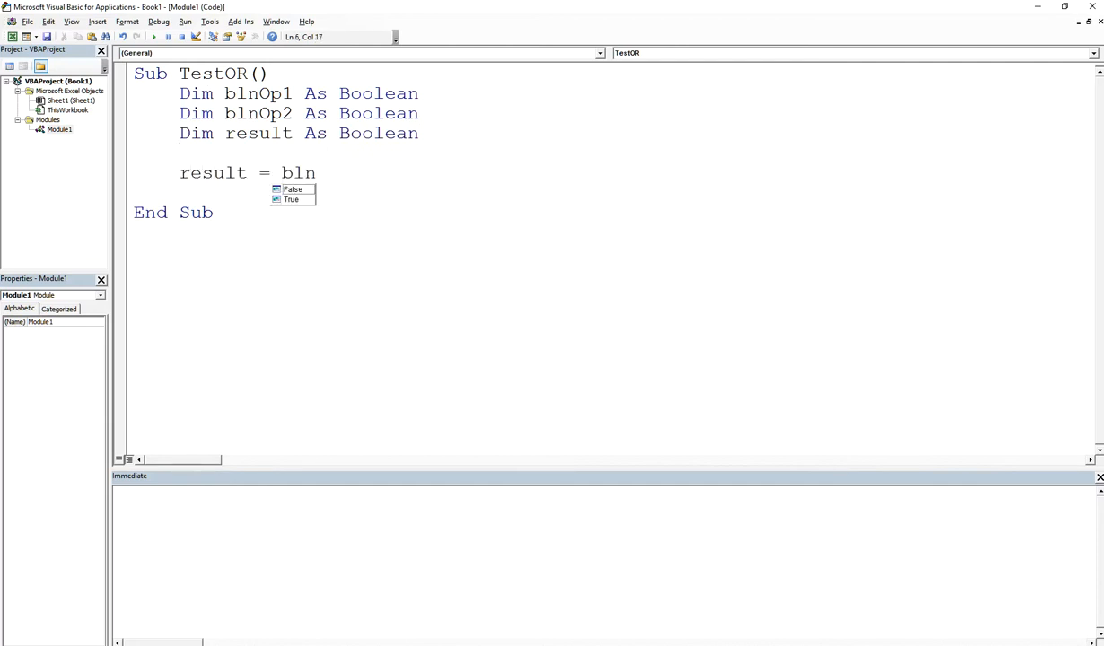
pyautogui.write('Op1 O')
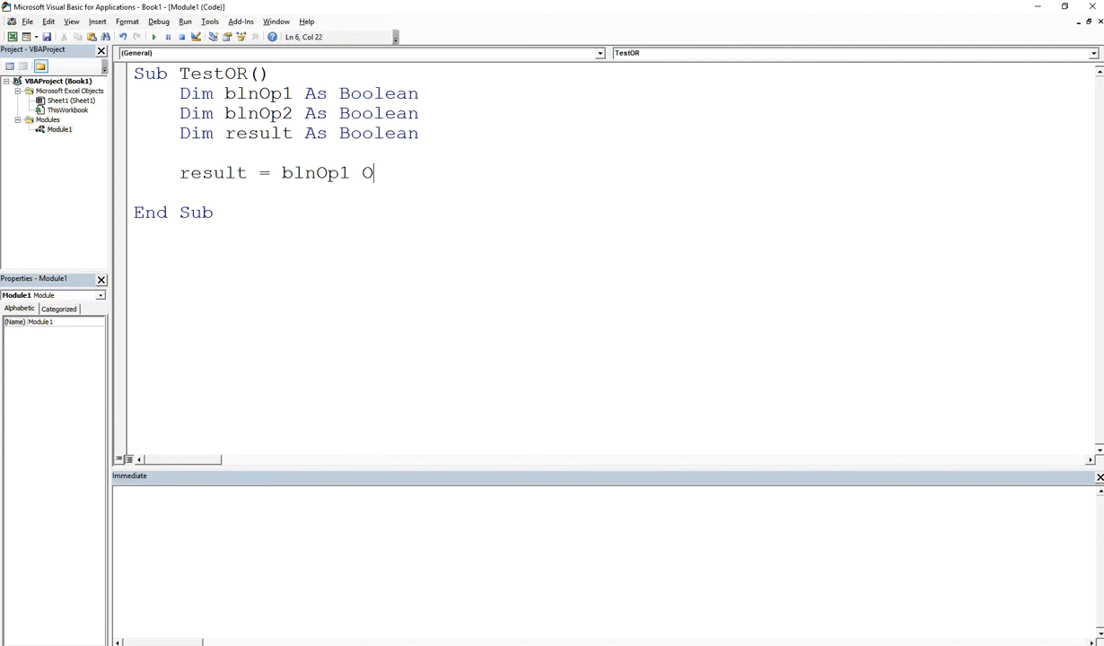
pyautogui.write('r')
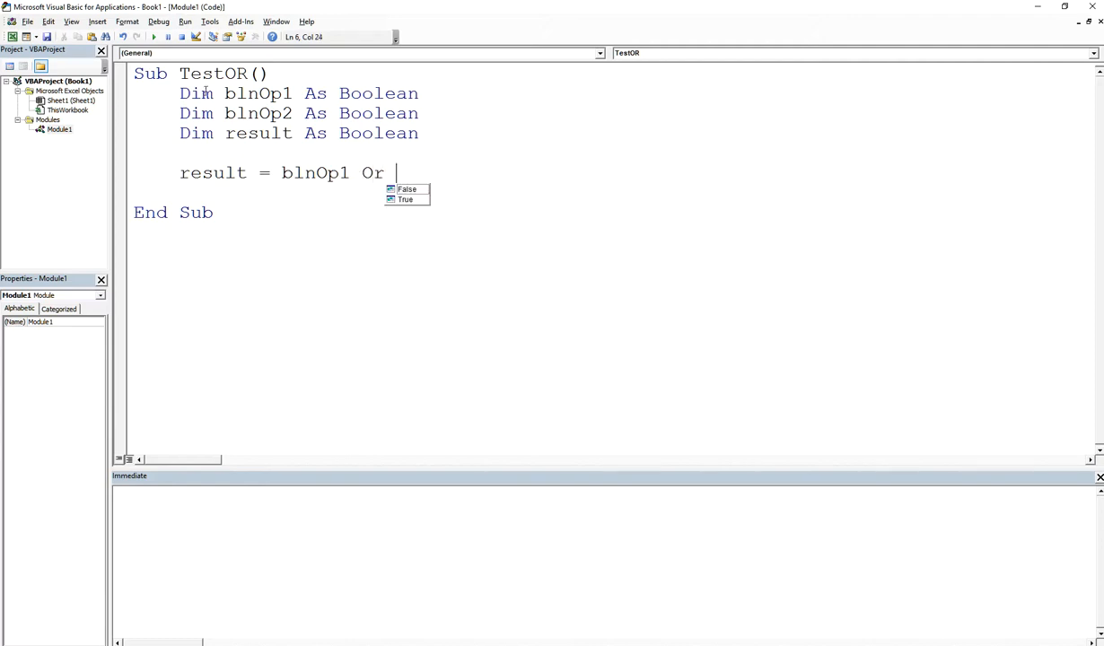
pyautogui.write('blnOp2')
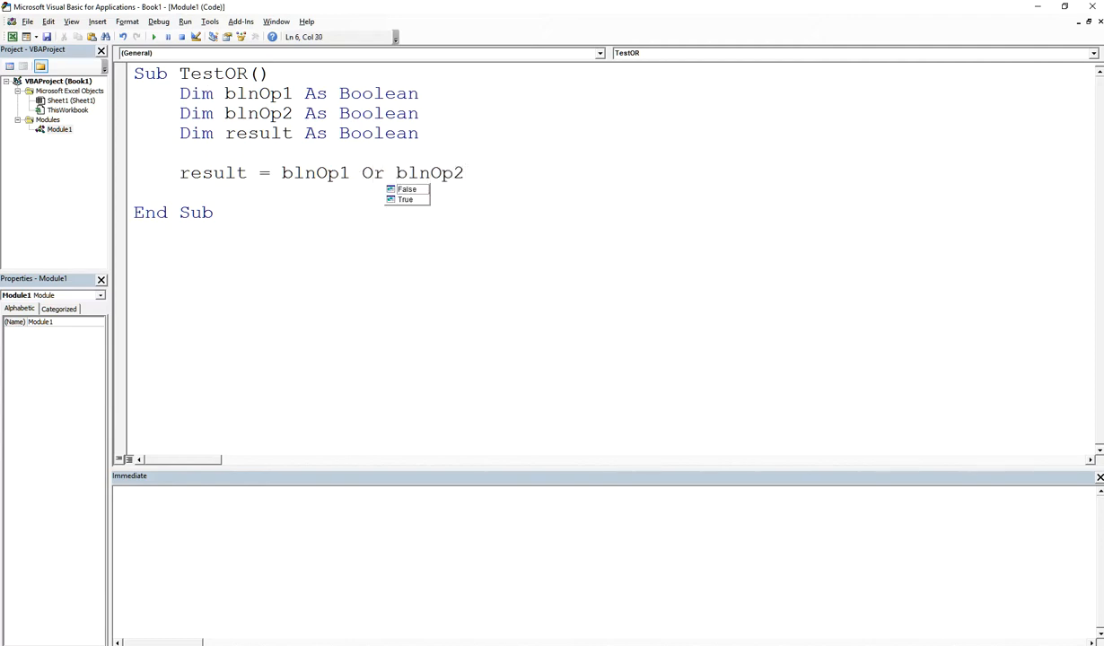
# Step: Add Debug.Print ("Result is " & result) on the next line
pyautogui.write('Debug.Print')
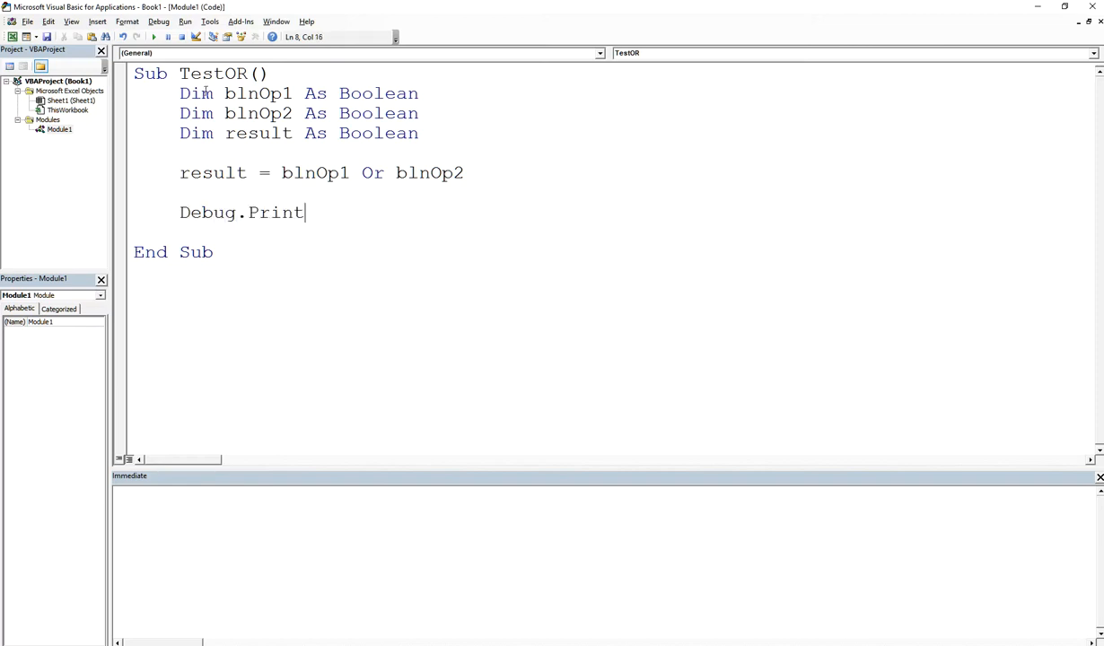
pyautogui.write('("Resul')
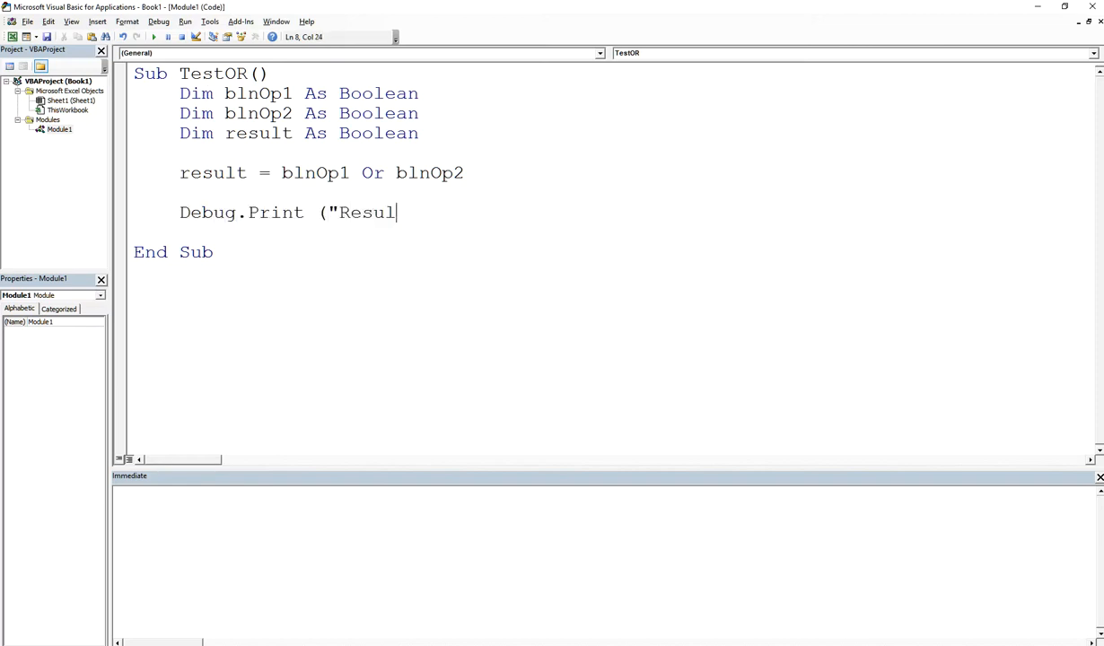
pyautogui.write('t is " &')
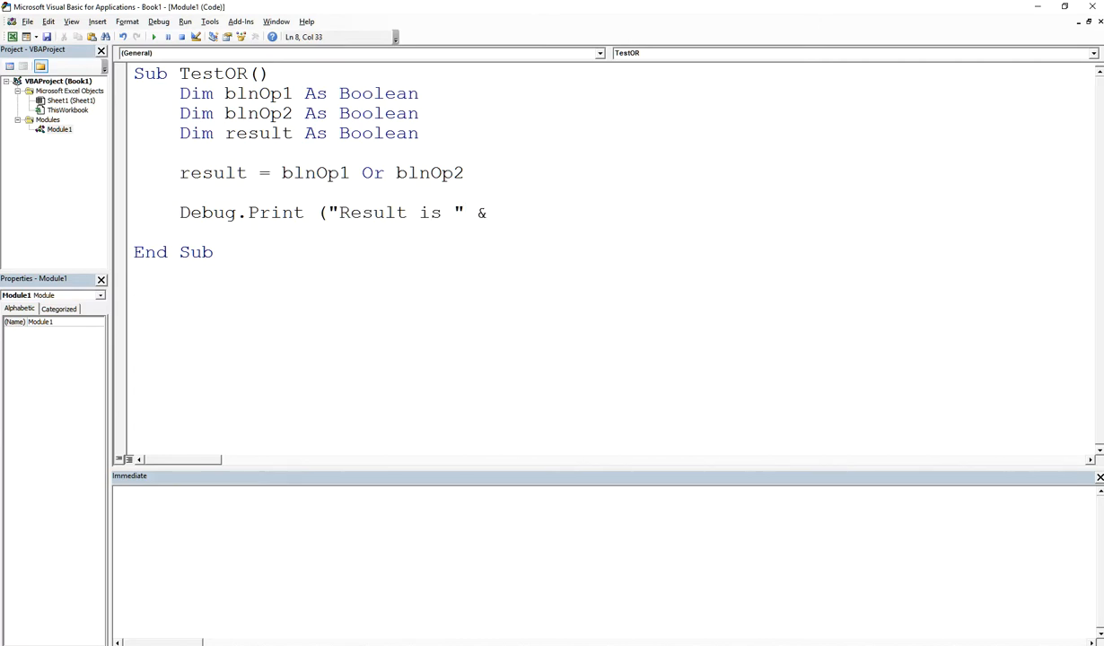
pyautogui.write('result)')
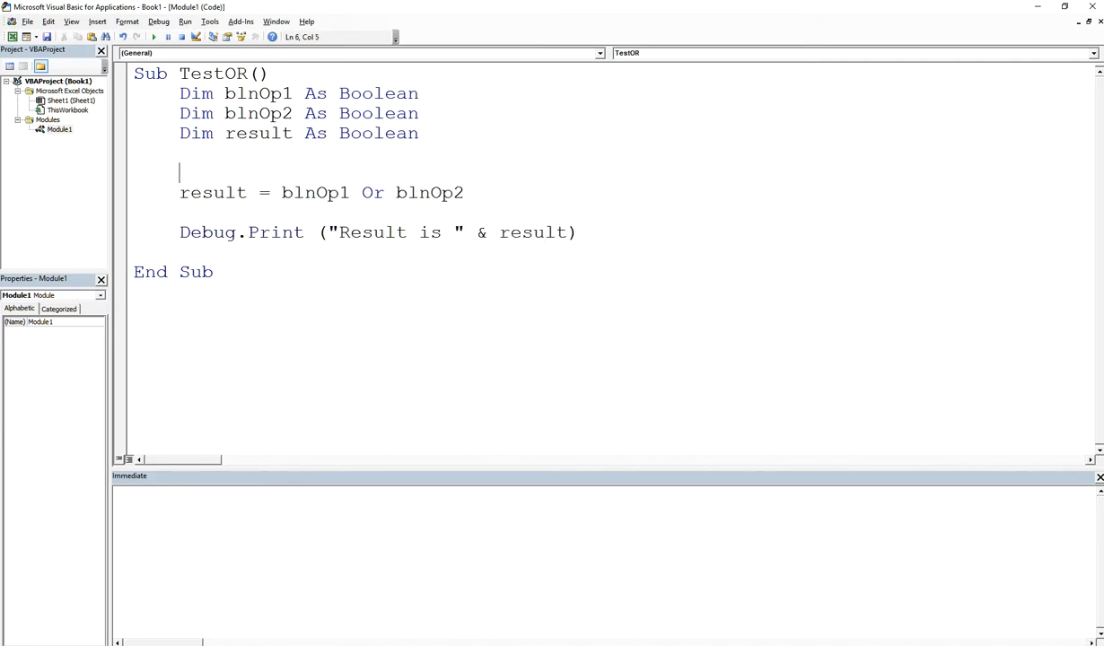
pyautogui.moveTo(180, 192); pyautogui.dragTo(464, 192)
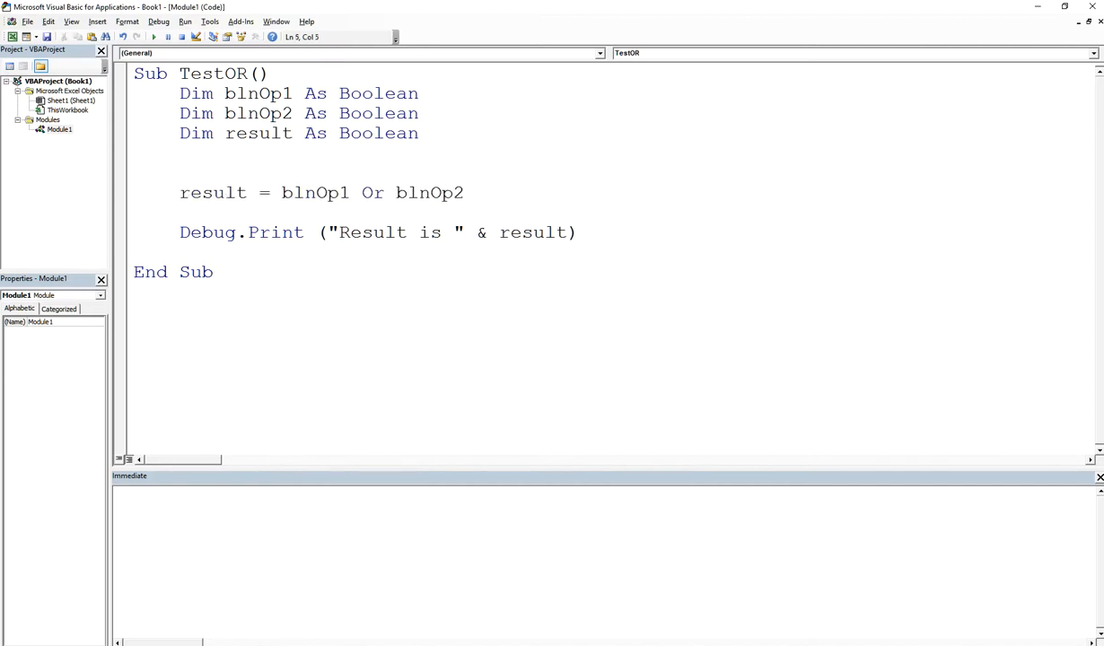
# Step: Set blnOp1 = True and blnOp2 = True above the result assignment
pyautogui.write('blnOp1')
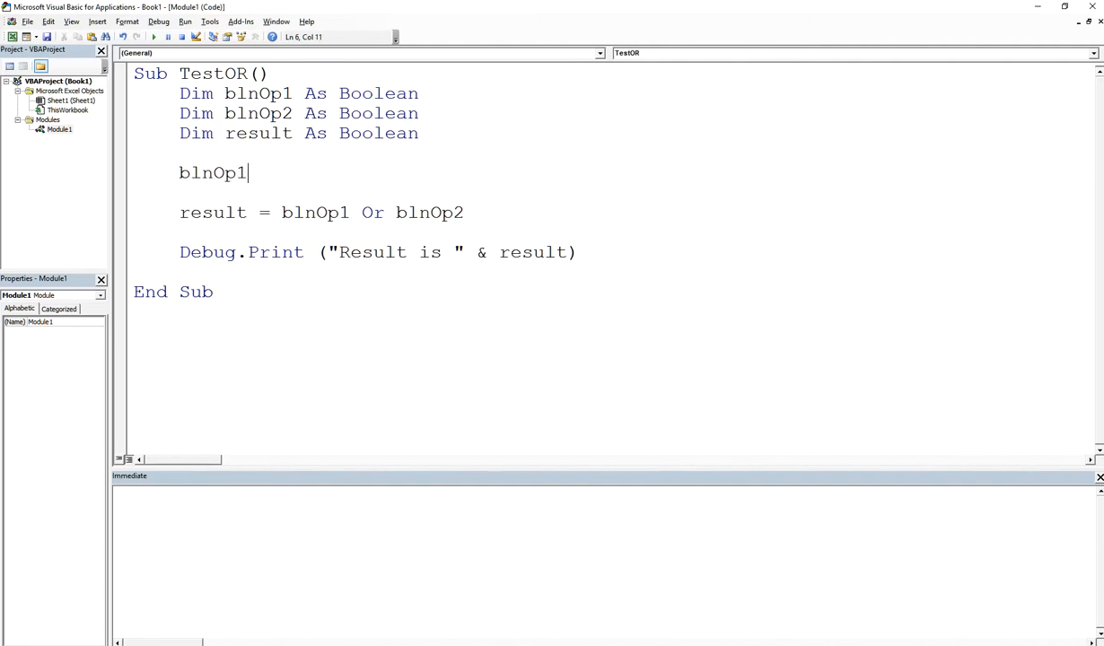
pyautogui.write('= True')
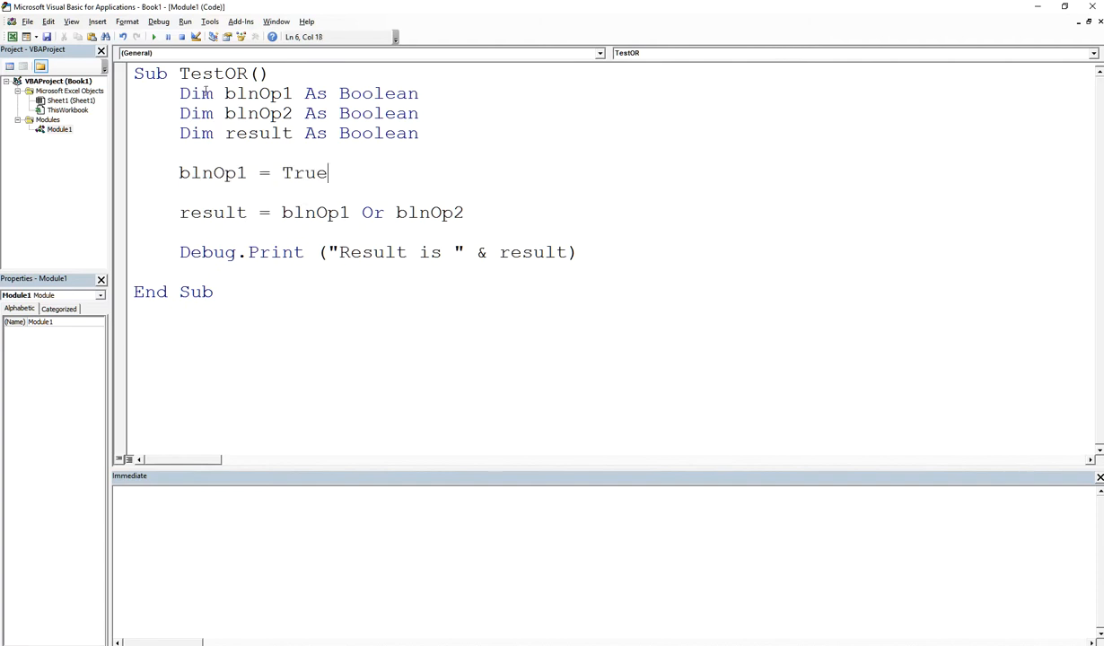
pyautogui.write('blnOp2 = True')
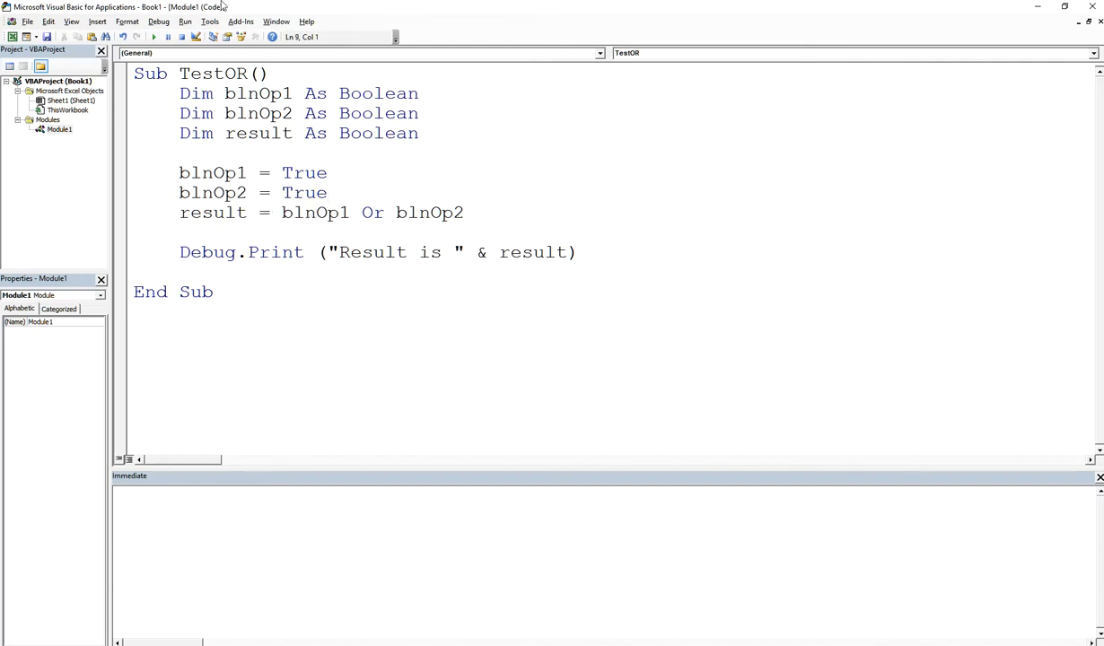
pyautogui.doubleClick(213, 172)
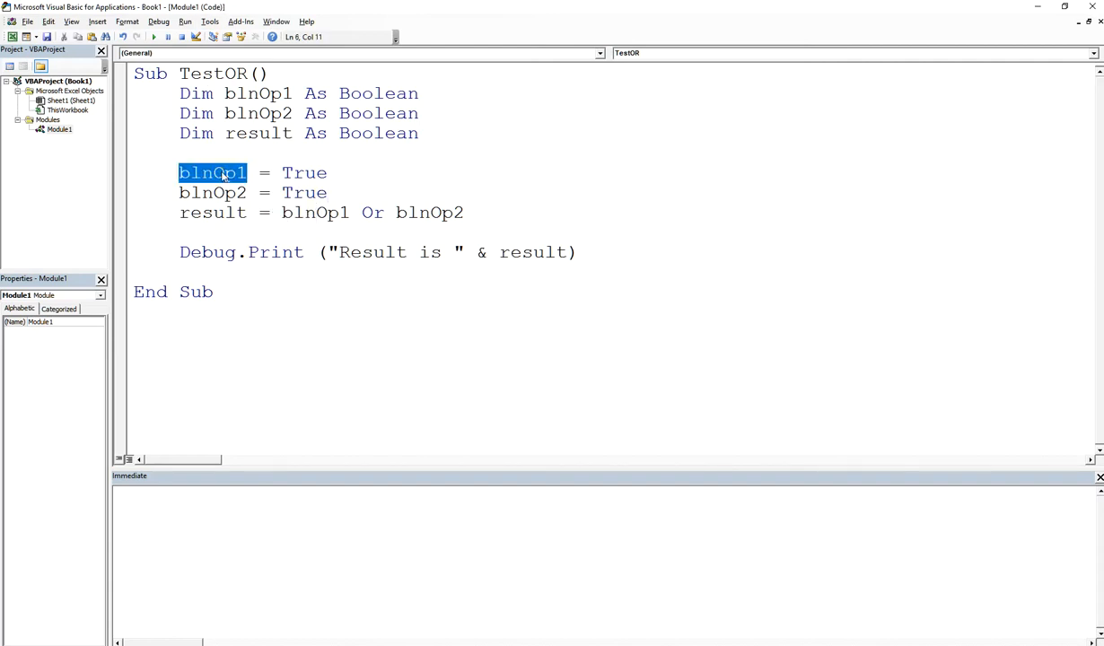
pyautogui.doubleClick(212, 193)
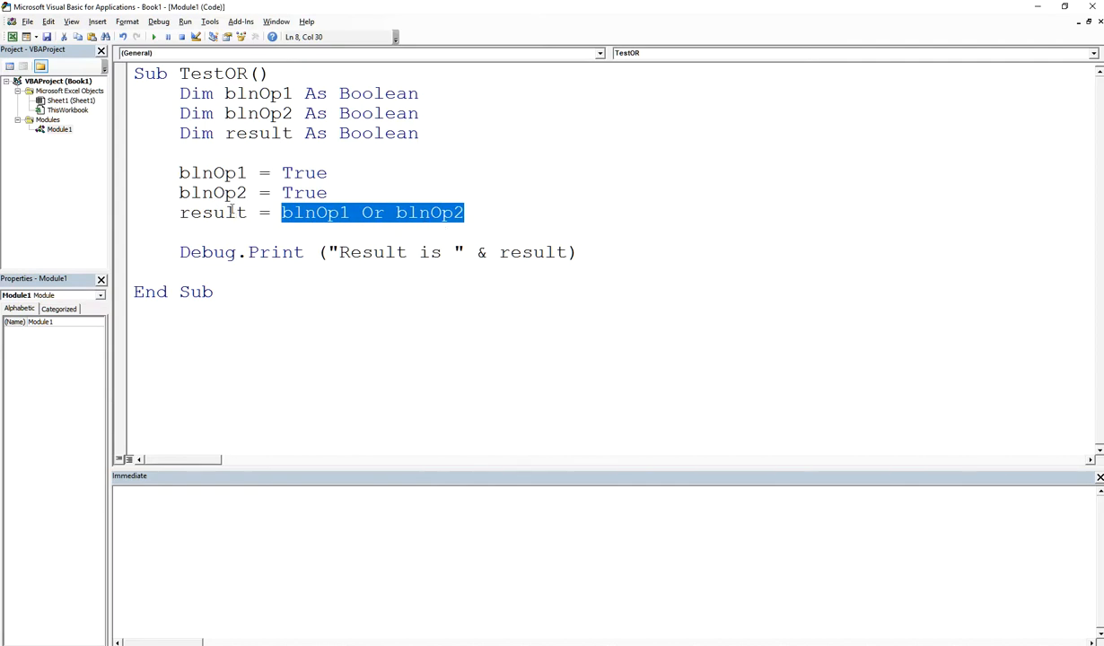
pyautogui.click(153, 51)
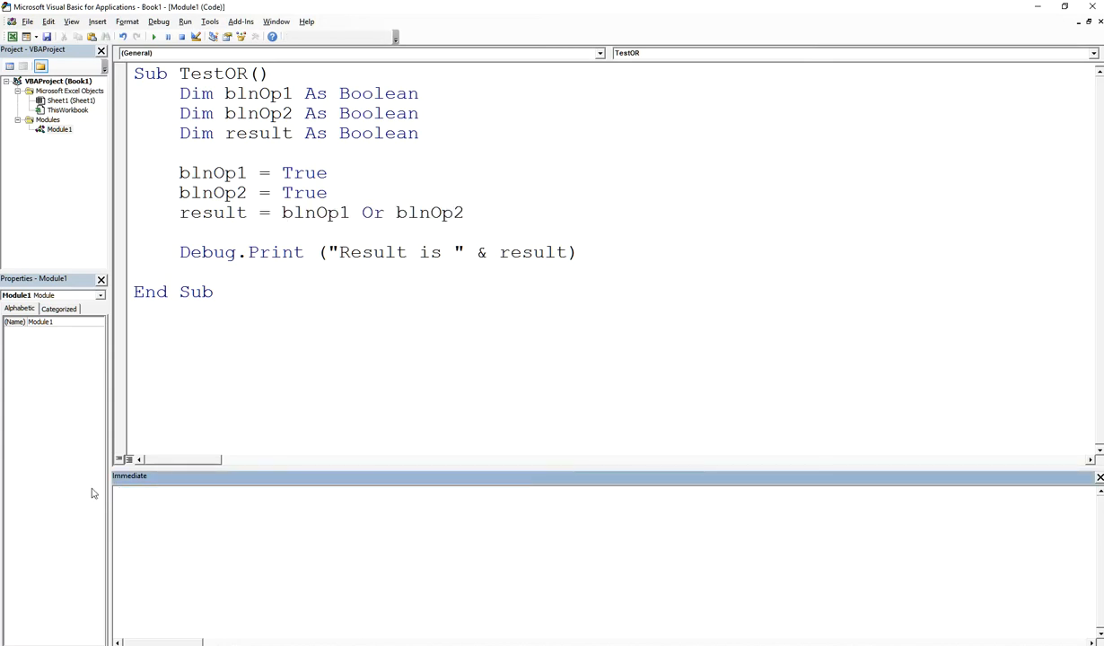
# Step: Change blnOp1 to False and run TestOR, printing 'Result is True'
pyautogui.doubleClick(304, 172)
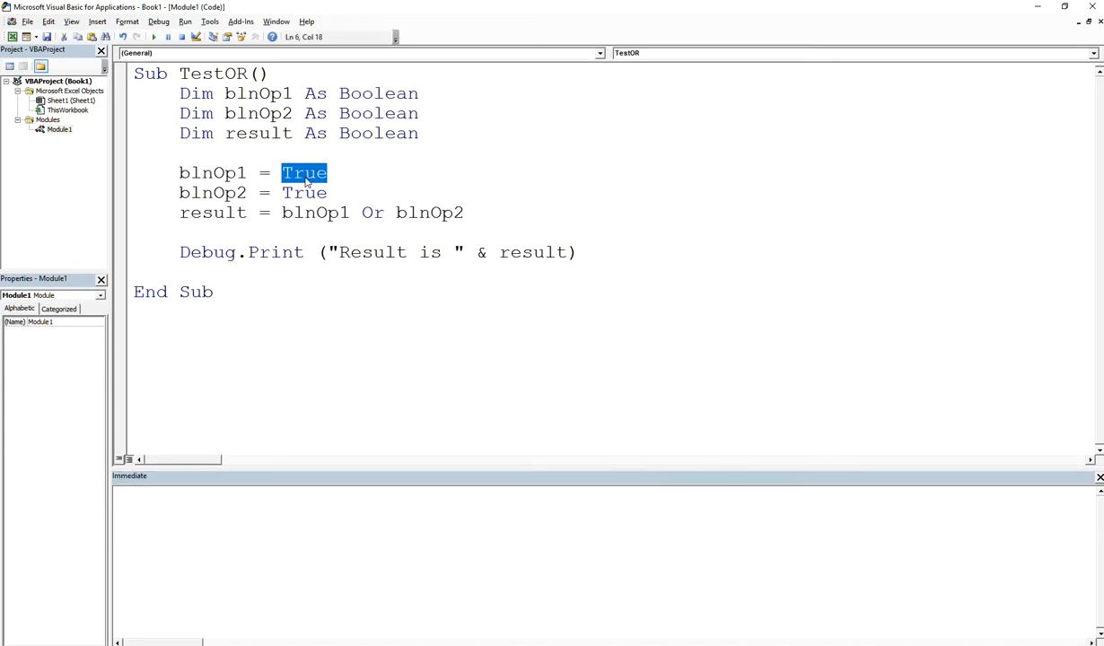
pyautogui.write('False')
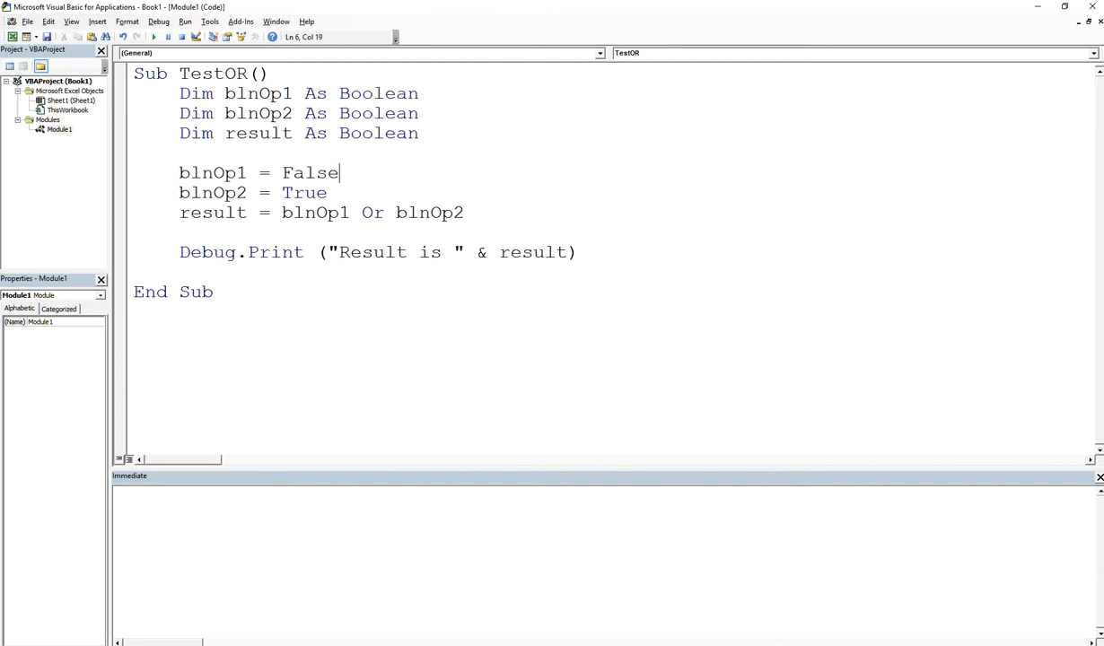
pyautogui.click(157, 33)
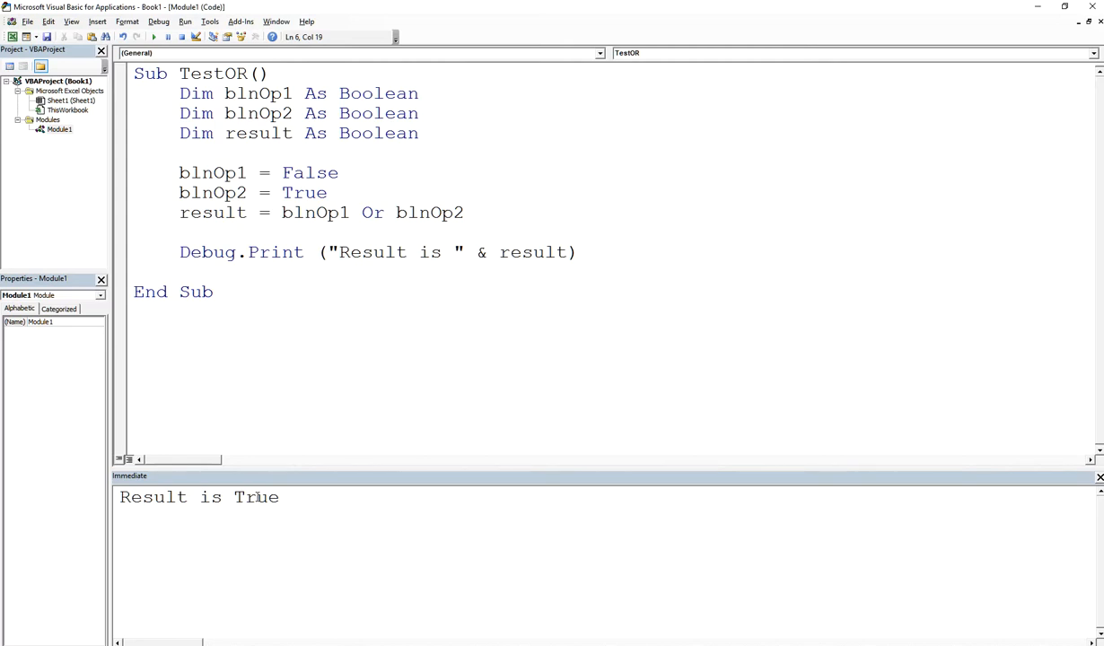
pyautogui.click(328, 192)
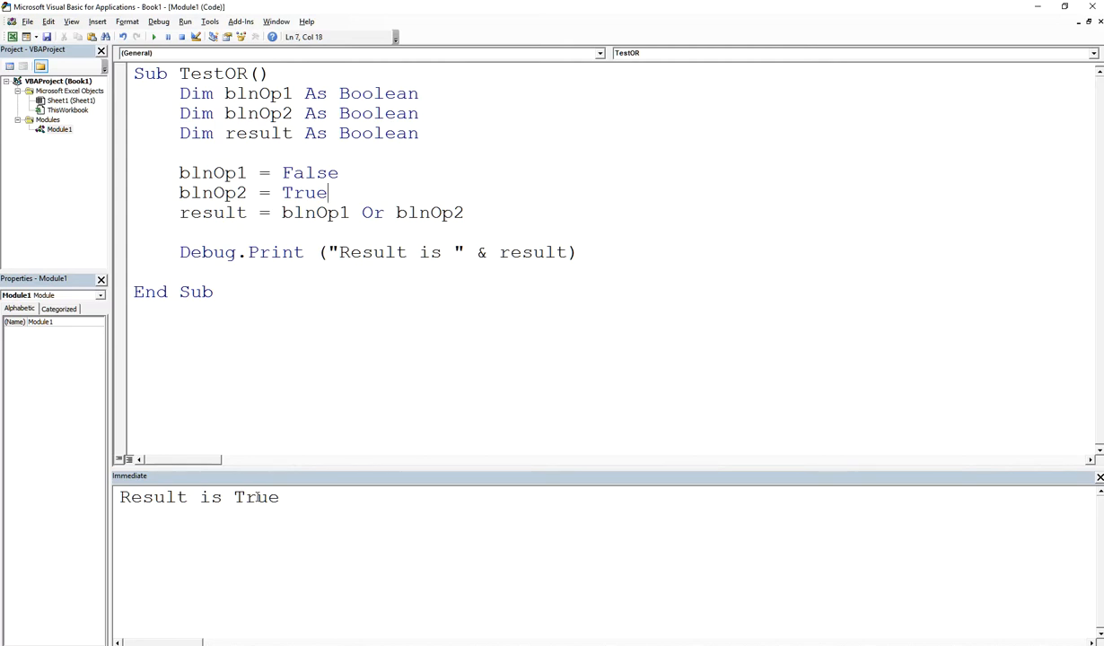
# Step: Change blnOp2 to False, clear the Immediate window and rerun TestOR, printing 'Result is False'
pyautogui.write('F')
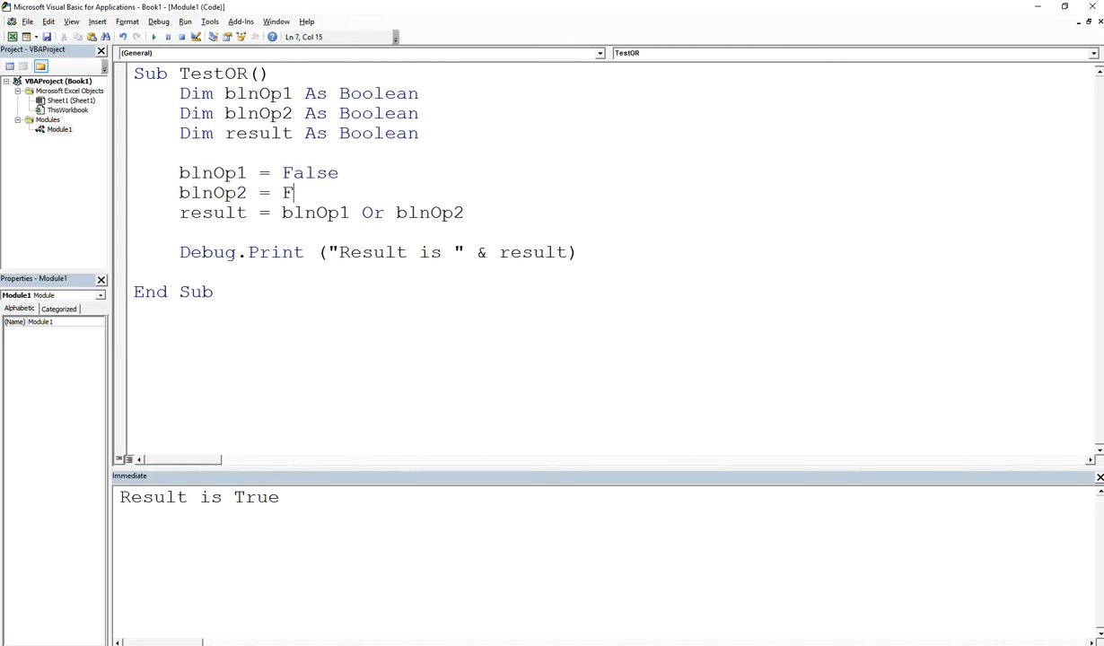
pyautogui.write('alse')
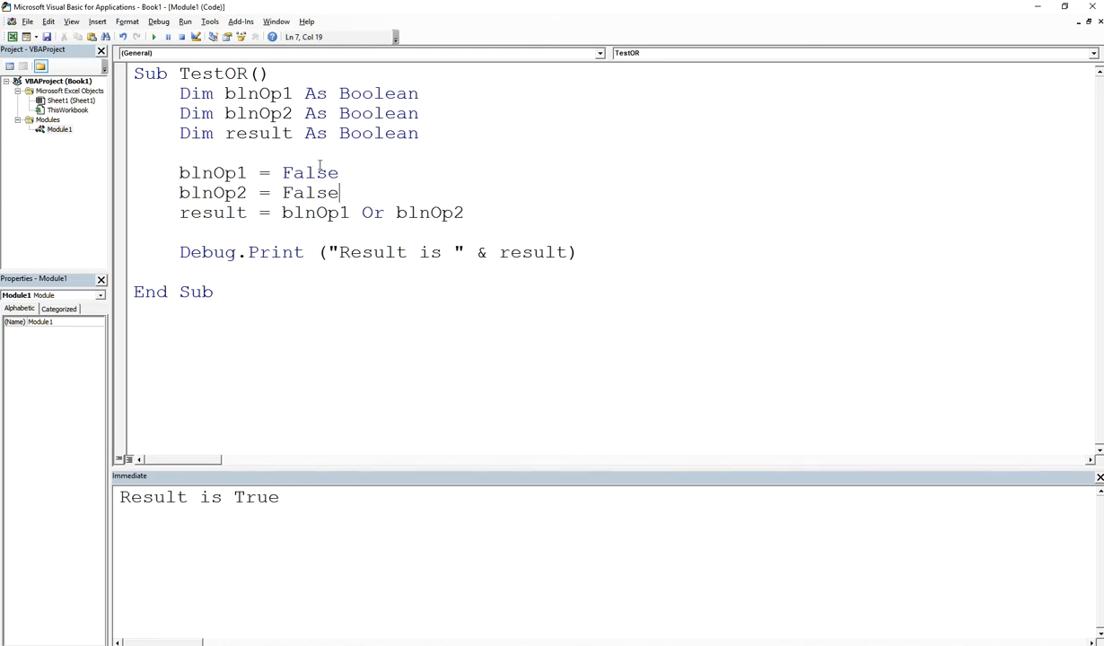
pyautogui.doubleClick(198, 497)
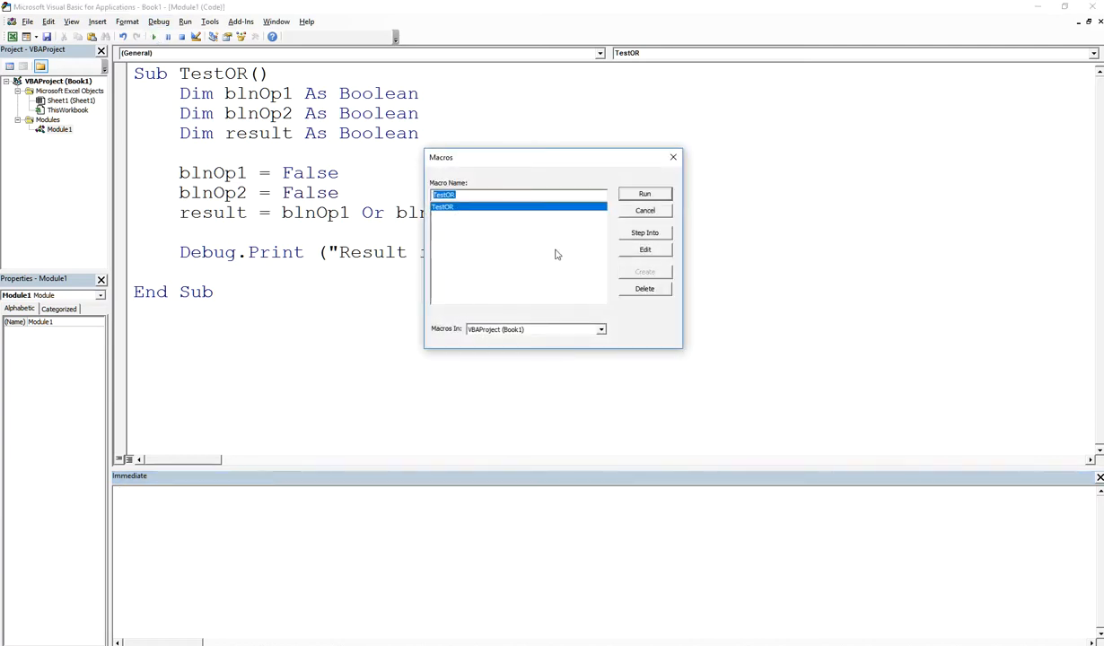
pyautogui.click(644, 194)
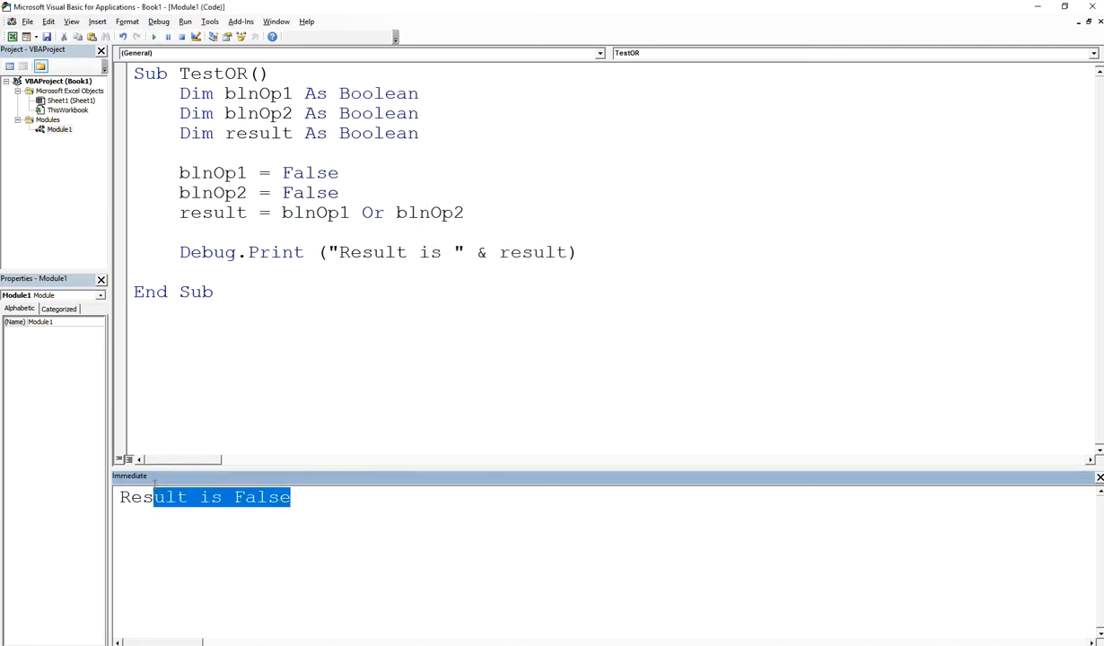
pyautogui.doubleClick(314, 213)
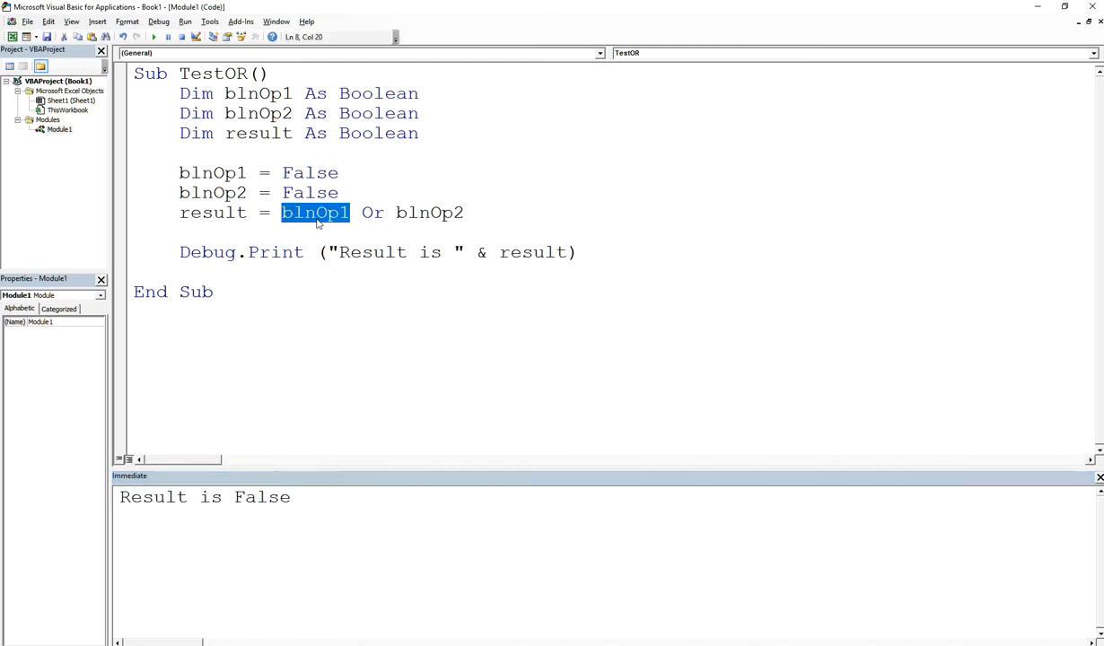
pyautogui.moveTo(309, 221)
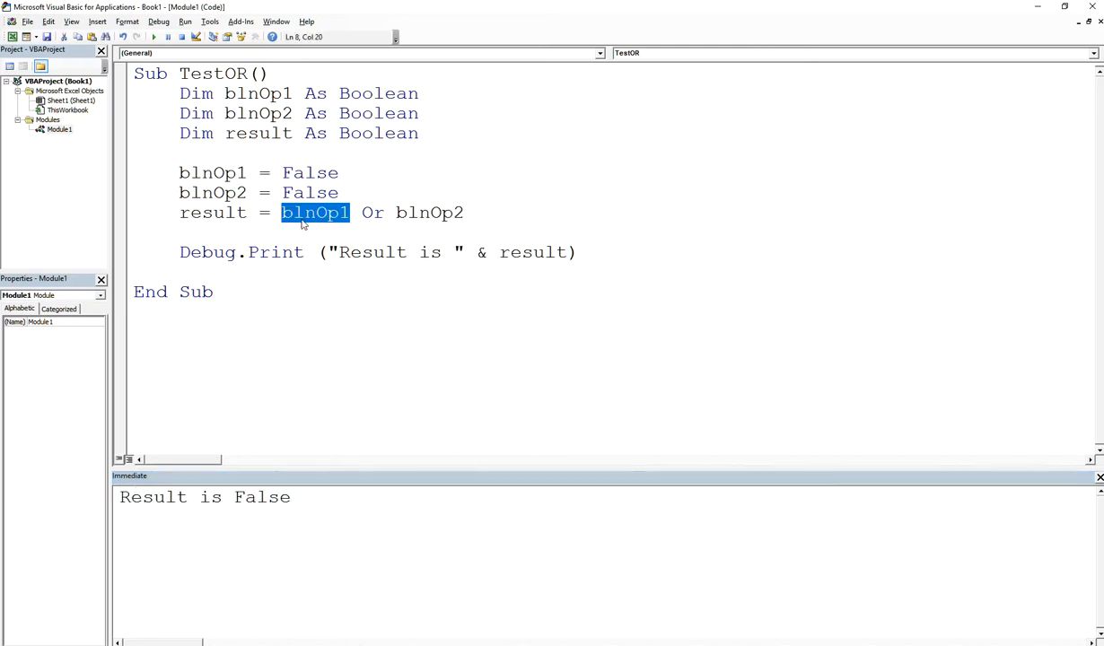
pyautogui.moveTo(435, 213)
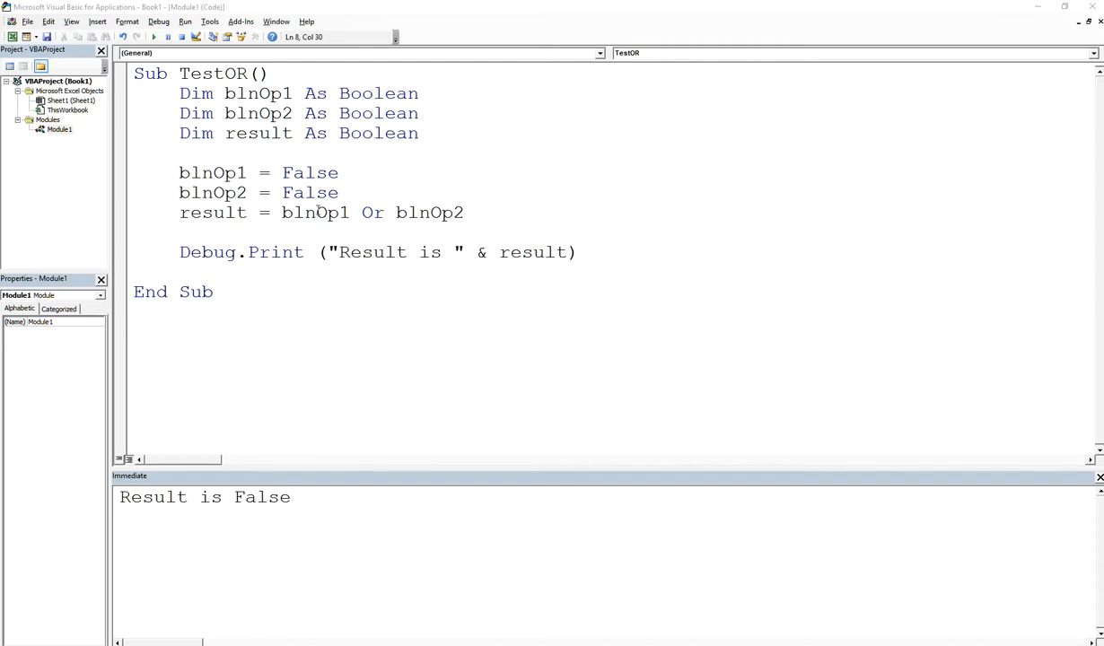
# Step: Replace blnOp1 in the result line, beginning the comparison with '(1 <'
pyautogui.doubleClick(314, 213)
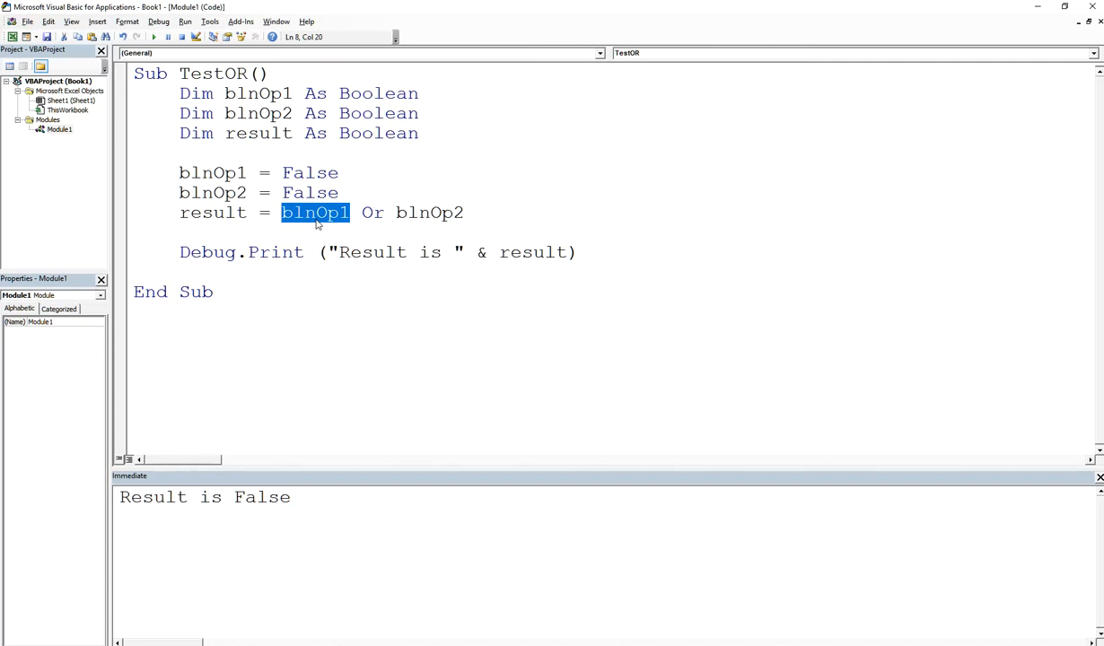
pyautogui.write('(1 <')
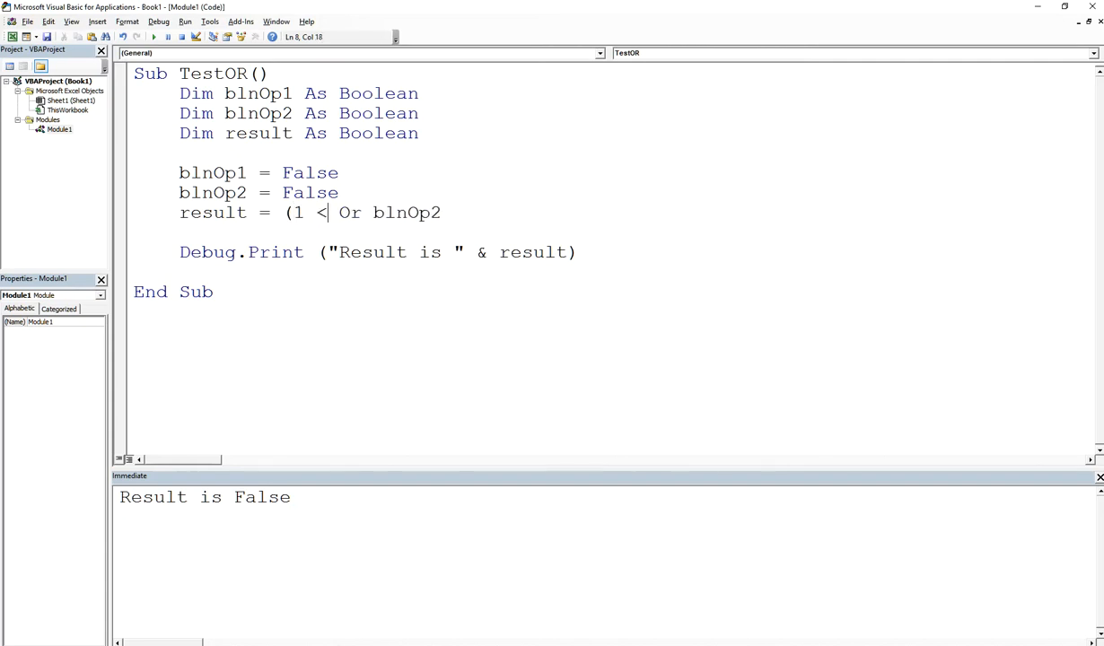
# Step: Complete the condition so the line reads result = (1 < 3 And 3 = 2) Or blnOp2
pyautogui.write('3 And 3 =')
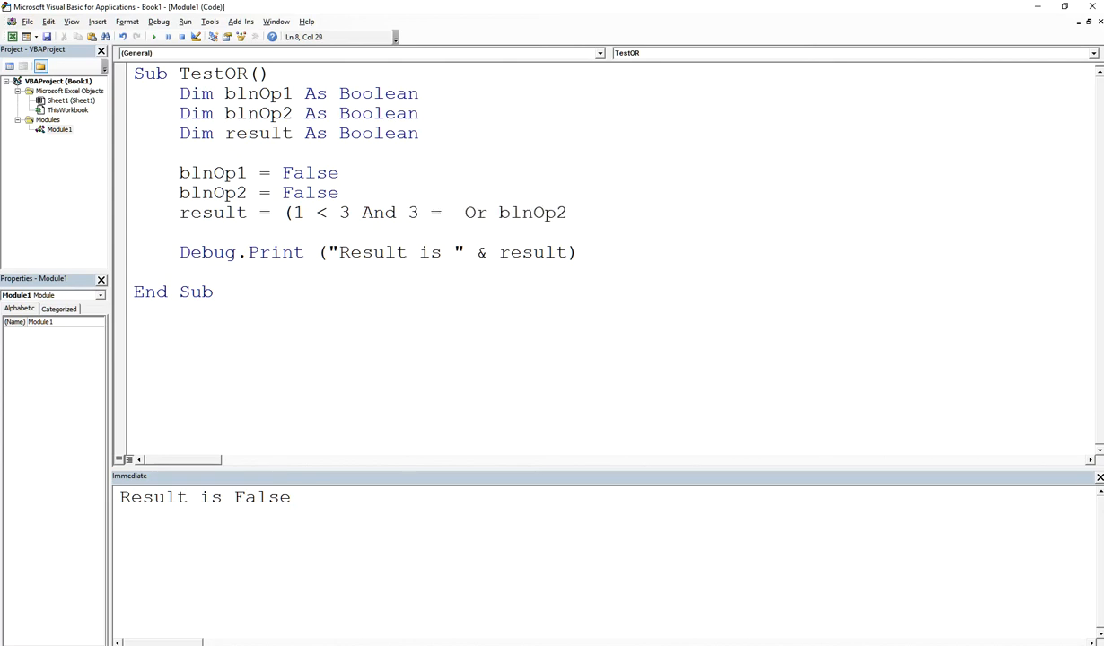
pyautogui.write('2)')
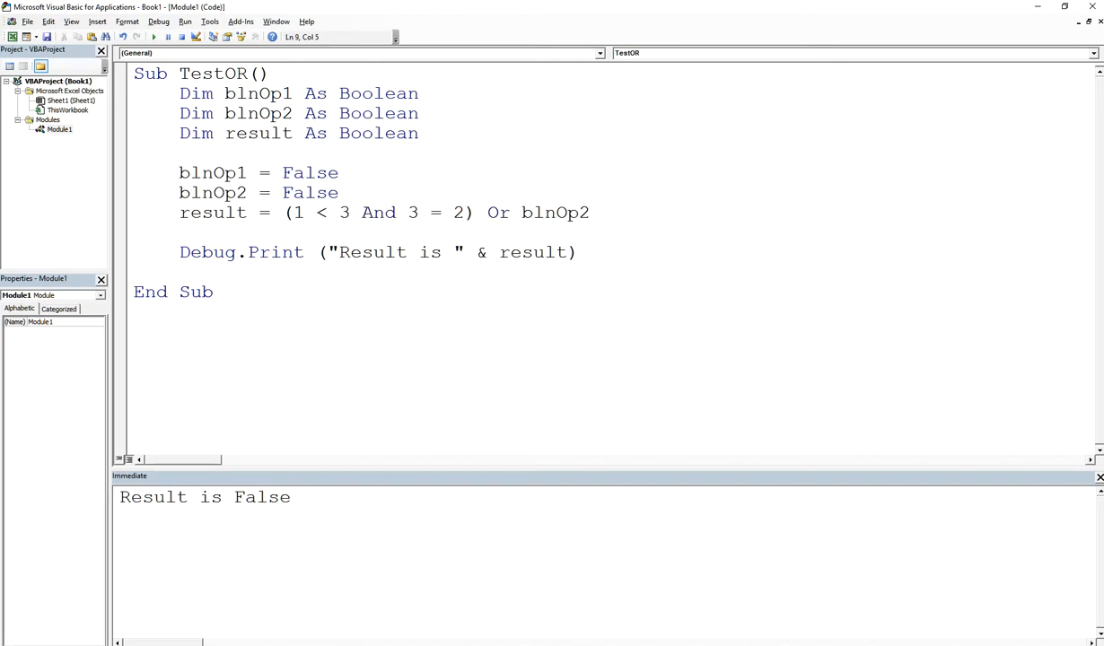
pyautogui.click(293, 212)
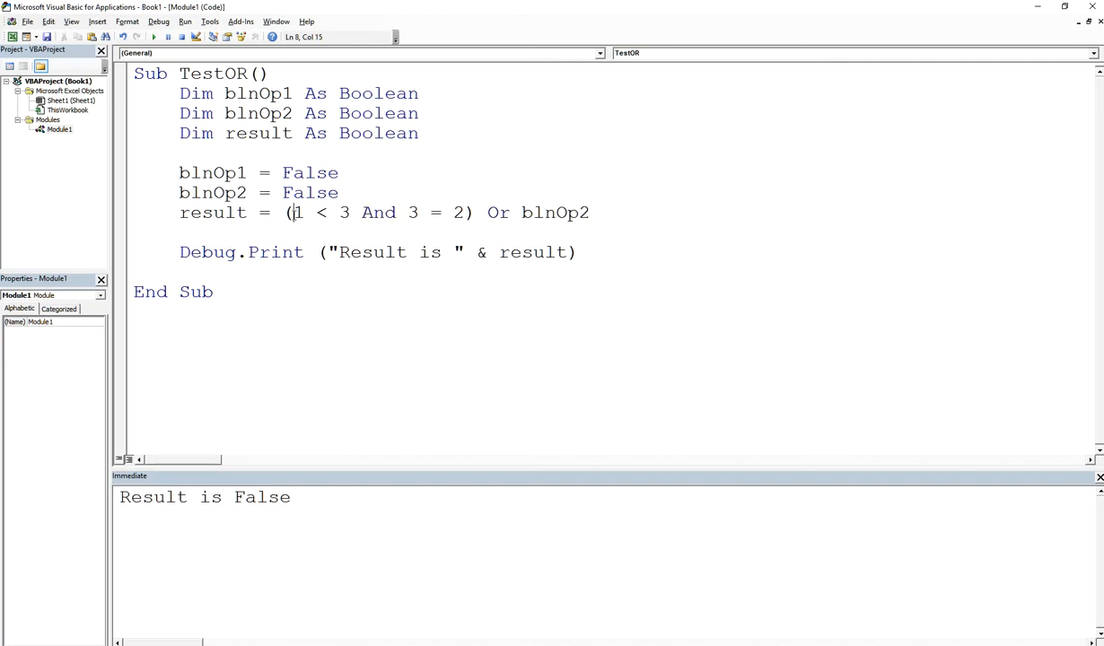
# Step: Highlight the 1 < 3 and 3 = 2 comparisons in the bracketed condition
pyautogui.moveTo(294, 213); pyautogui.dragTo(476, 213)
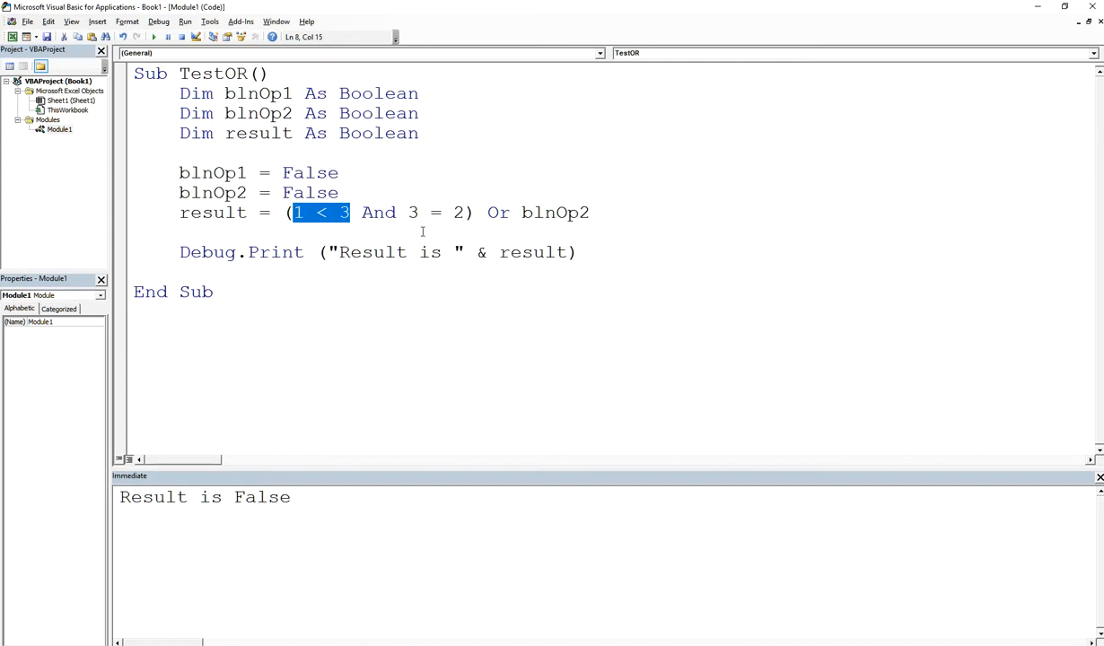
pyautogui.click(297, 213)
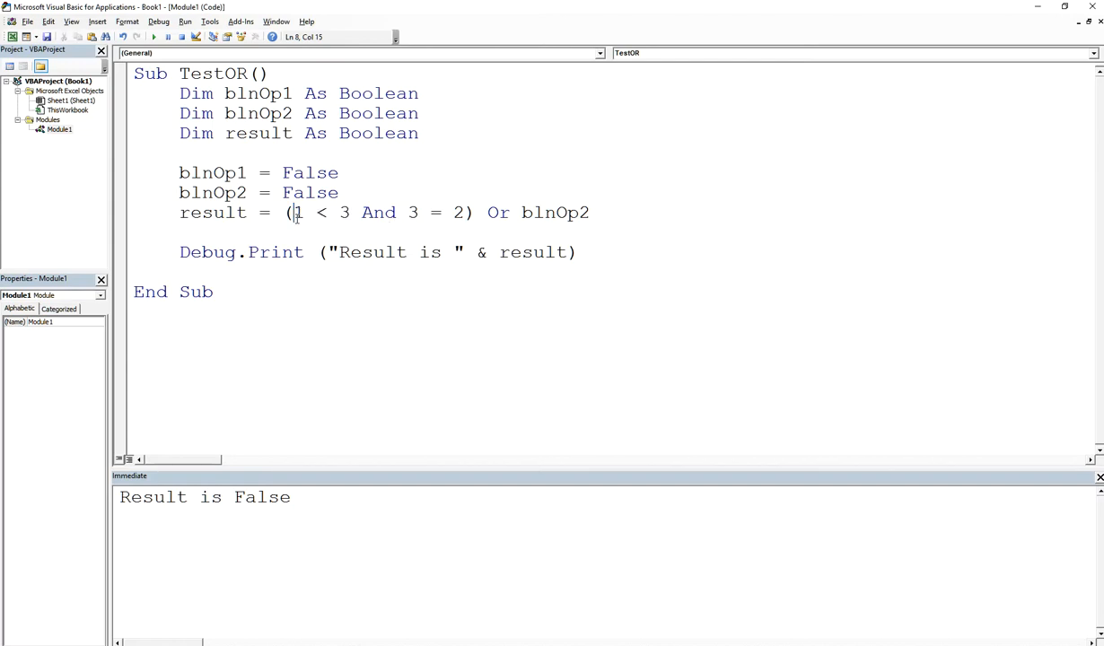
pyautogui.moveTo(294, 212); pyautogui.dragTo(348, 213)
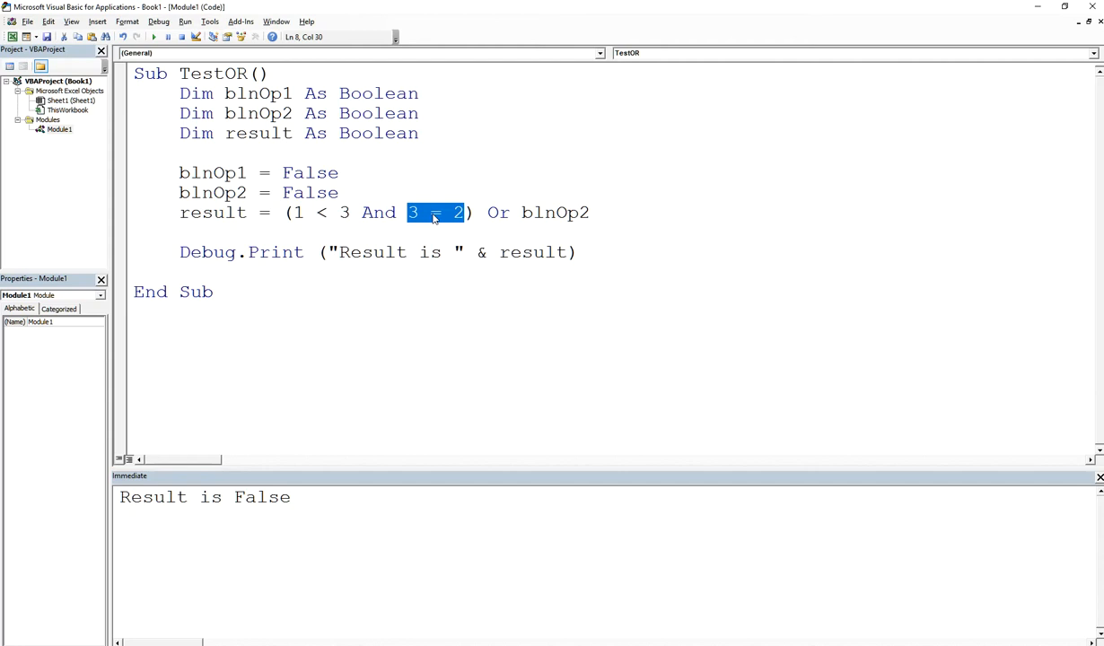
pyautogui.moveTo(573, 233)
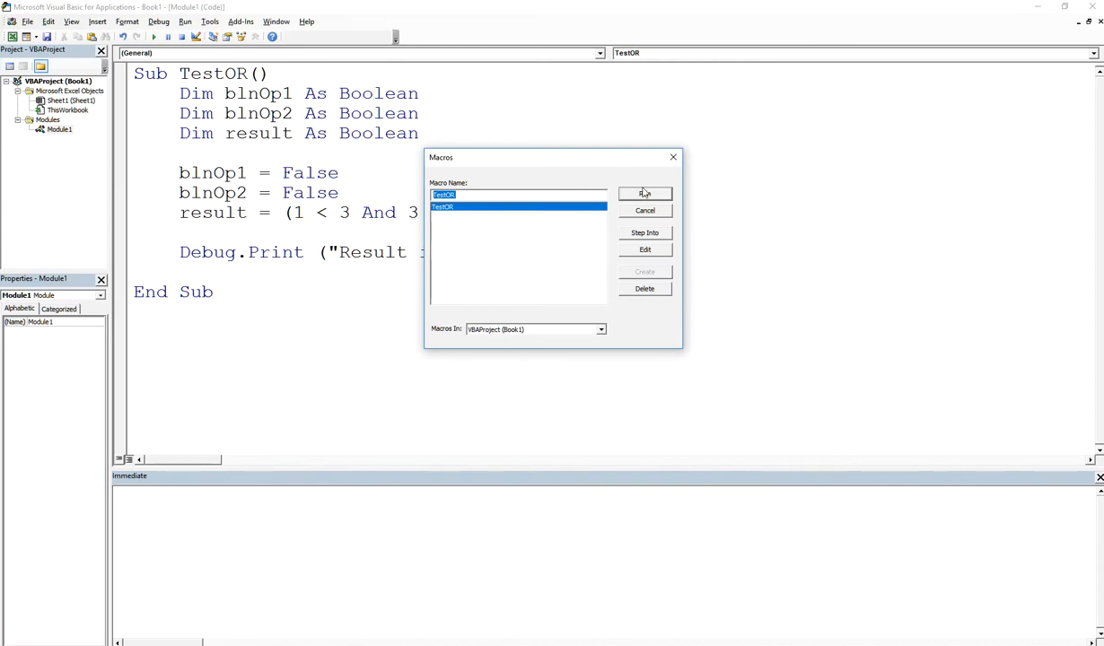
# Step: Run TestOR from the Macros dialog, printing 'Result is False'
pyautogui.click(644, 193)
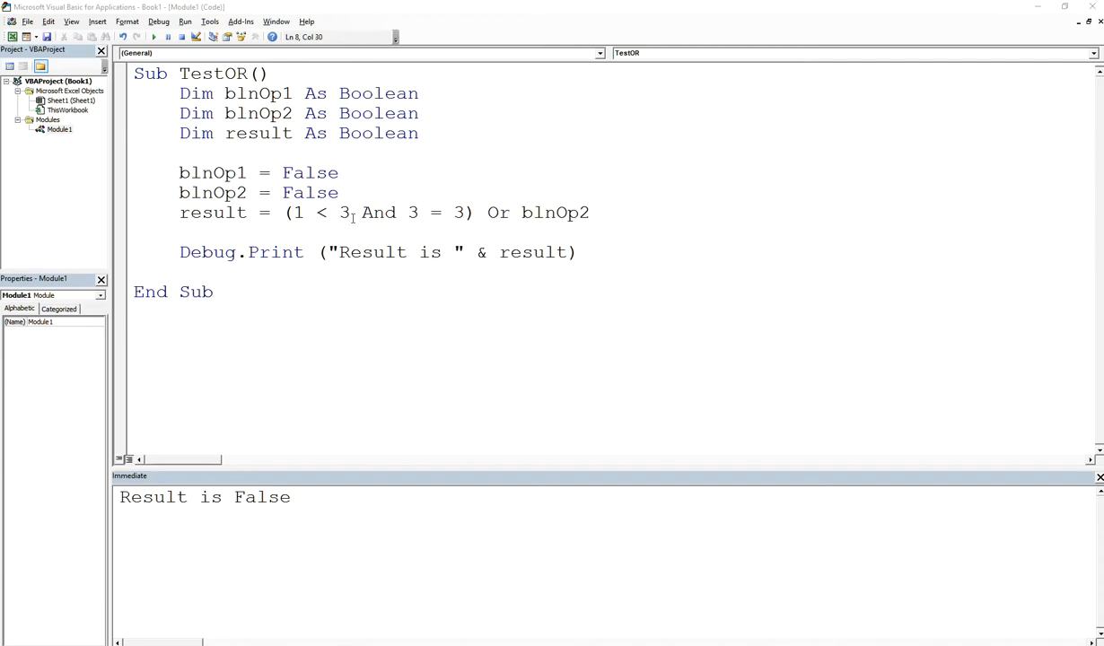
# Step: Highlight the 1 < 3 comparison and the bracketed And condition in the result line
pyautogui.moveTo(294, 212); pyautogui.dragTo(452, 213)
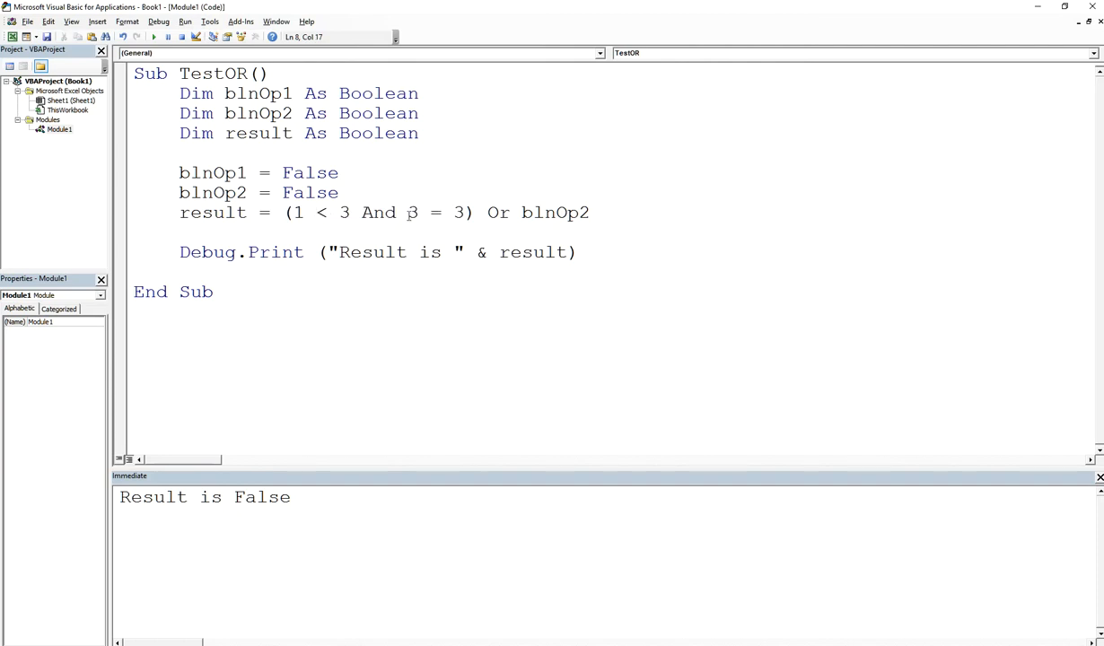
pyautogui.doubleClick(452, 213)
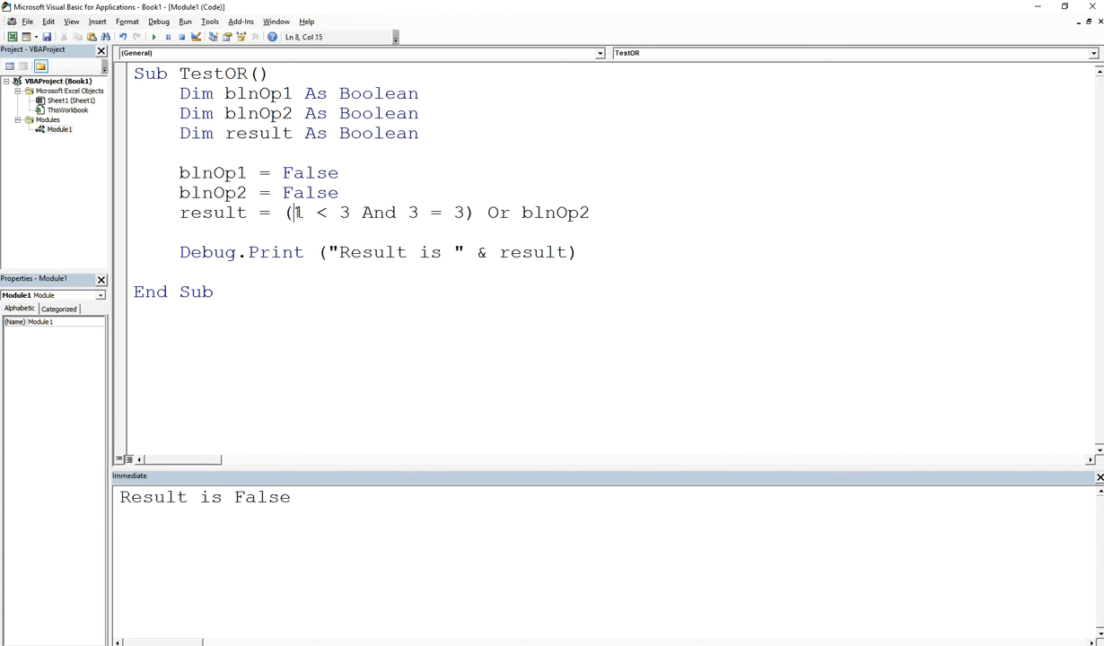
pyautogui.moveTo(295, 213); pyautogui.dragTo(349, 212)
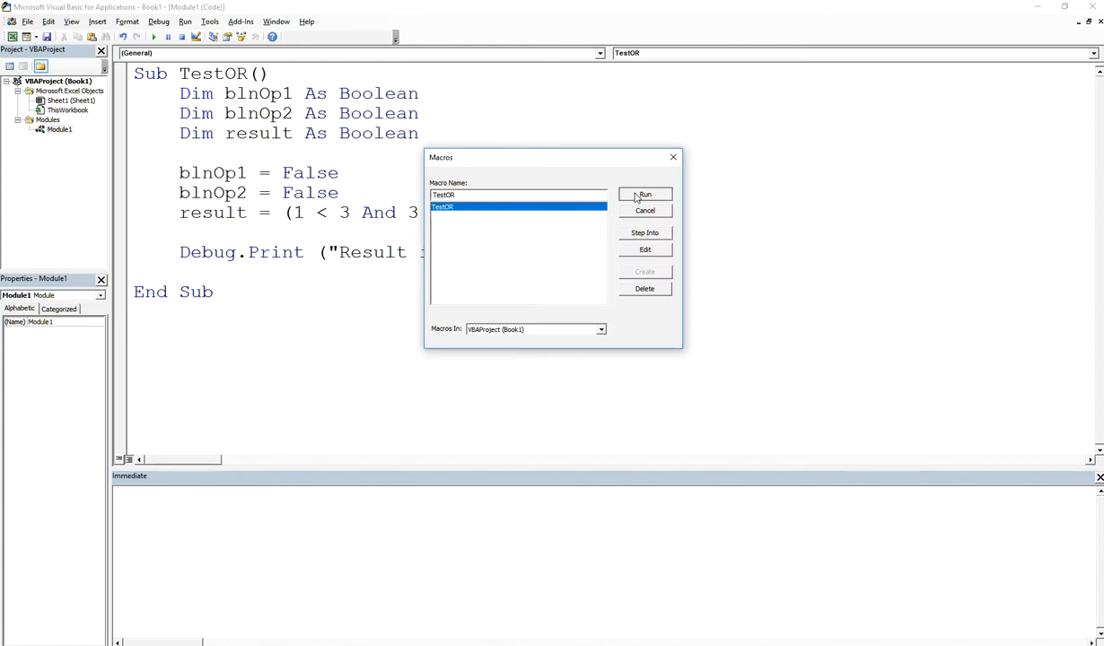
# Step: Run TestOR to print 'Result is True', then select blnOp2 in the result expression
pyautogui.click(645, 195)
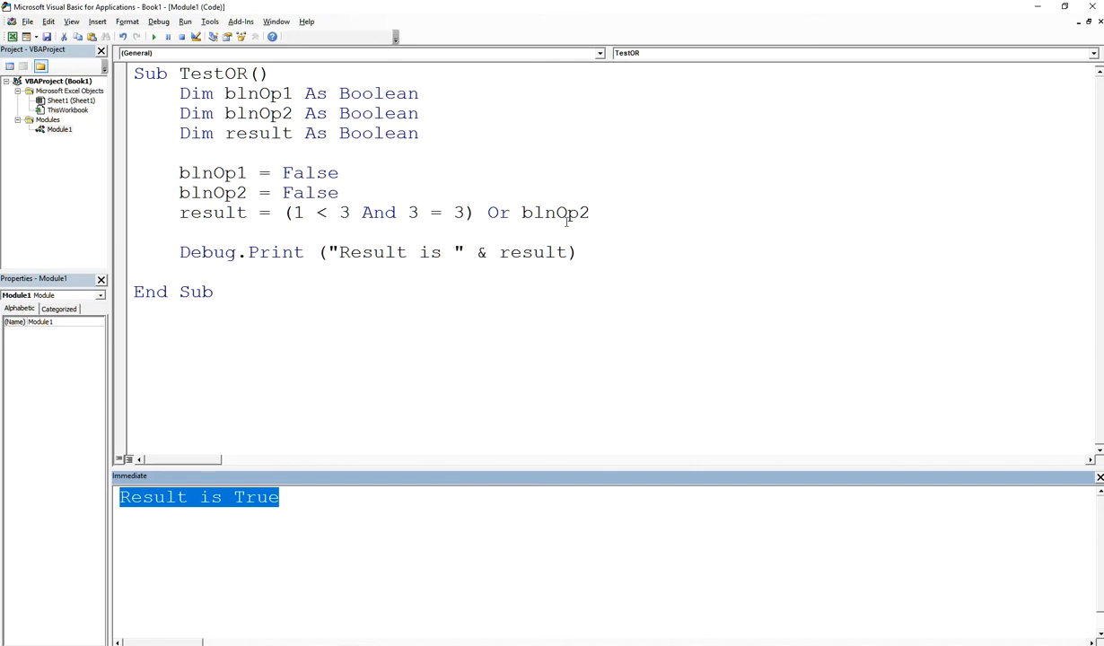
pyautogui.doubleClick(552, 213)
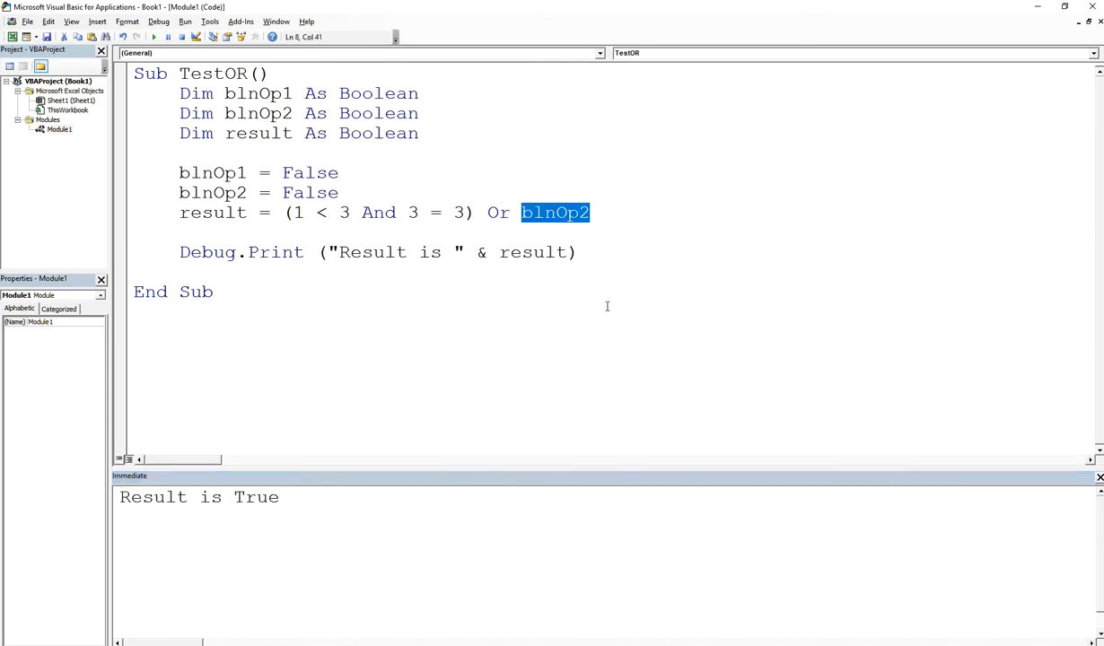